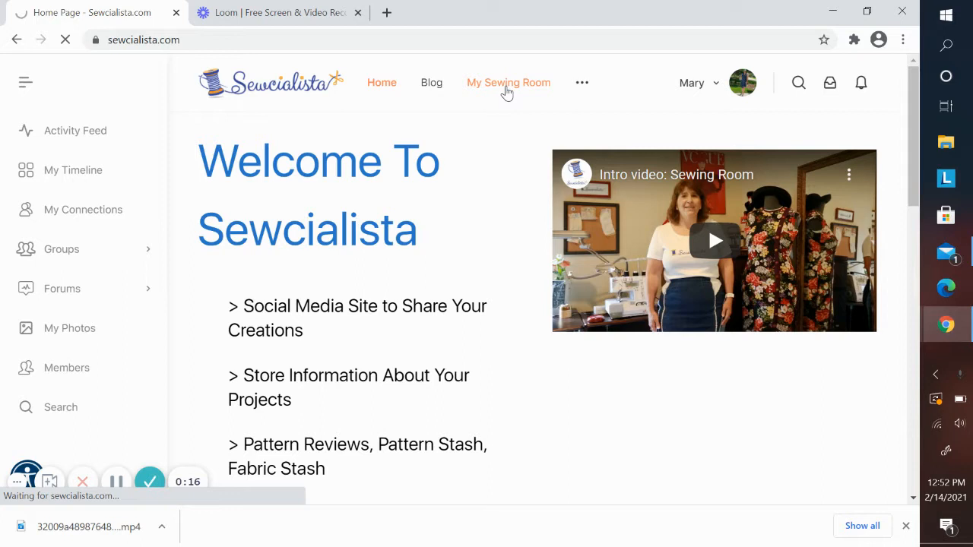
Open My Sewing Room, which lists the Vogue jumpsuit and Citrus Mood dress projects.
left_click(508, 82)
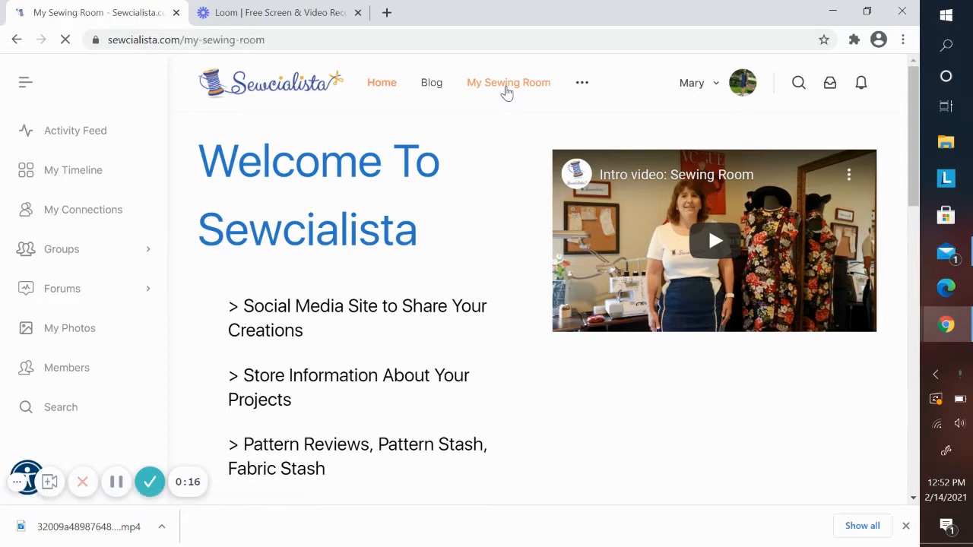
left_click(509, 82)
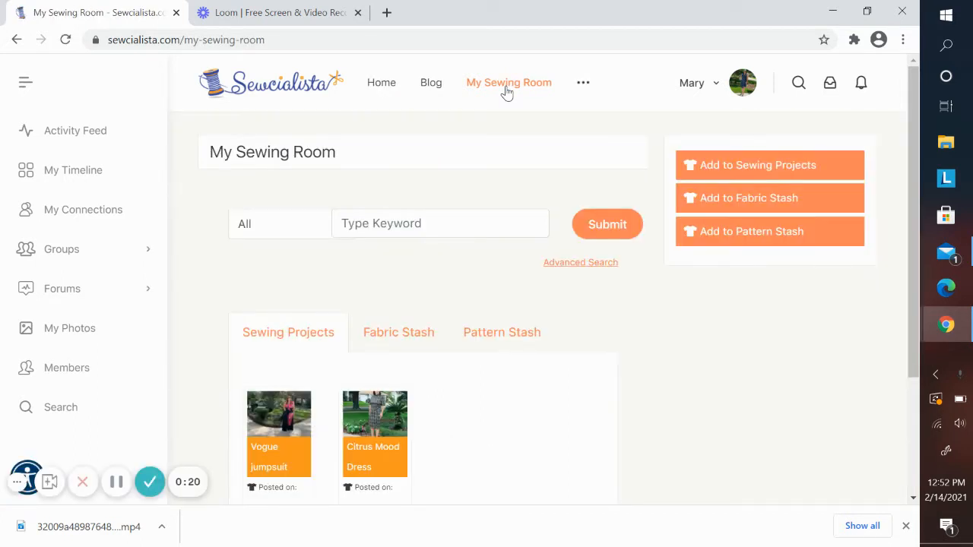
mouse_move(525, 183)
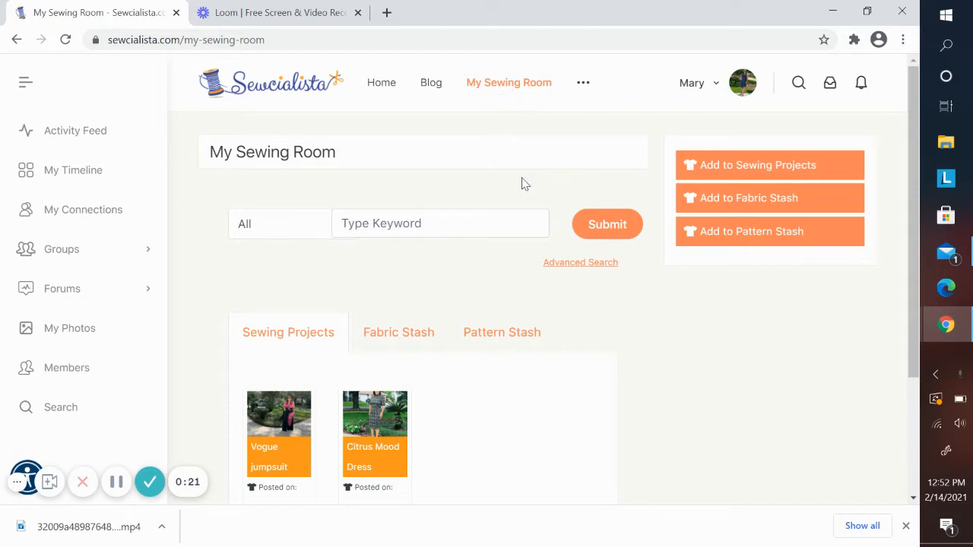
mouse_move(418, 287)
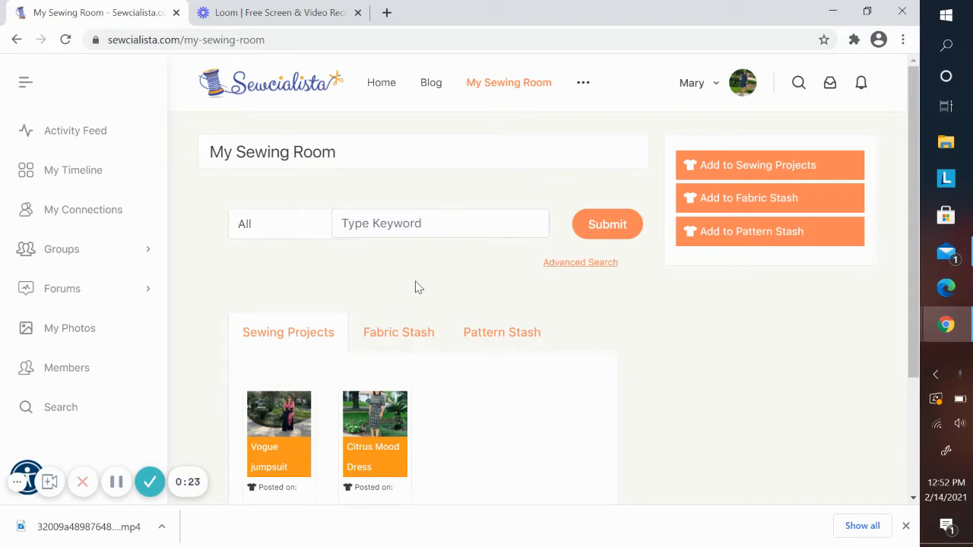
mouse_move(302, 342)
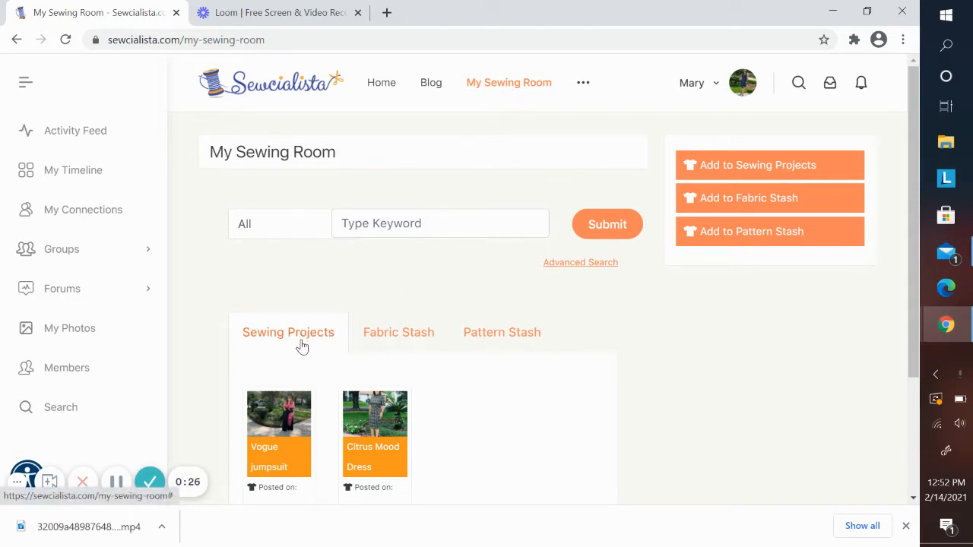
mouse_move(395, 342)
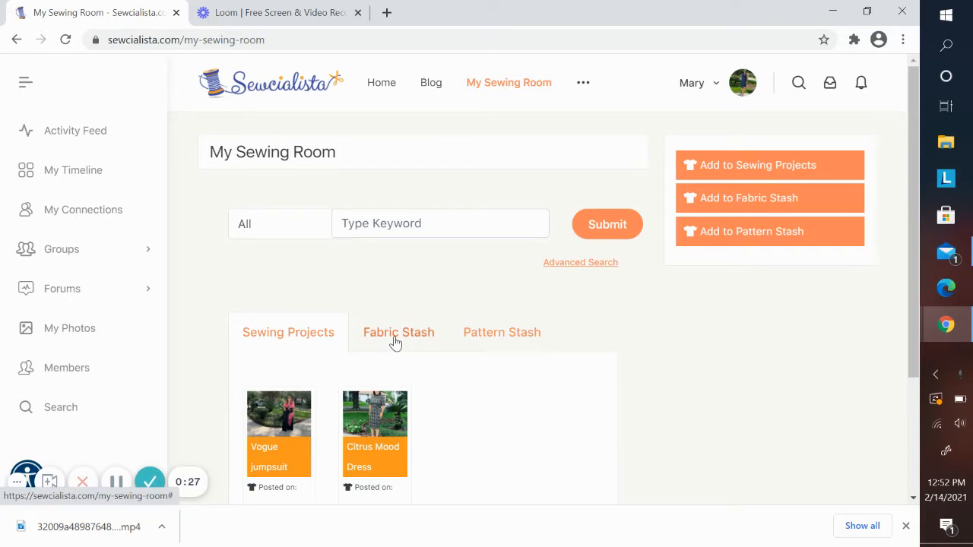
mouse_move(498, 349)
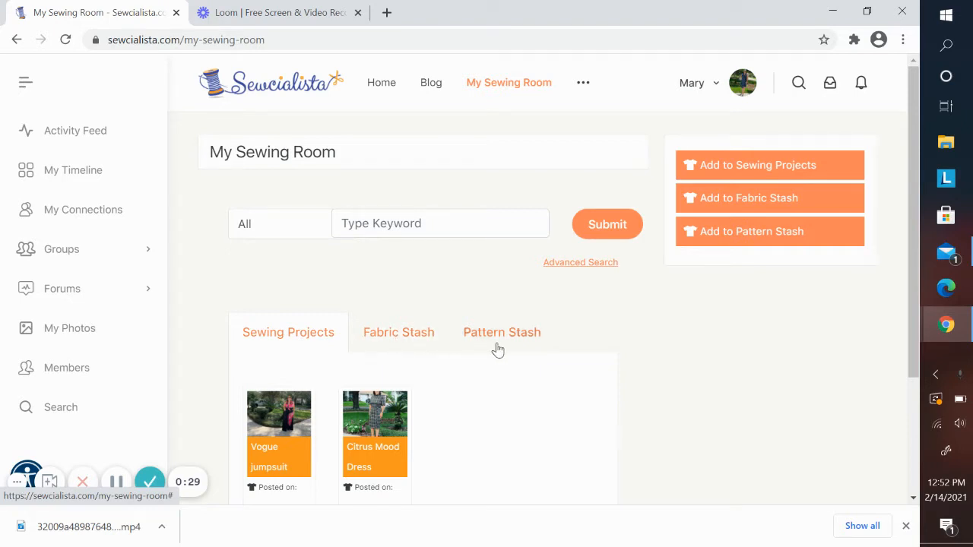
mouse_move(299, 343)
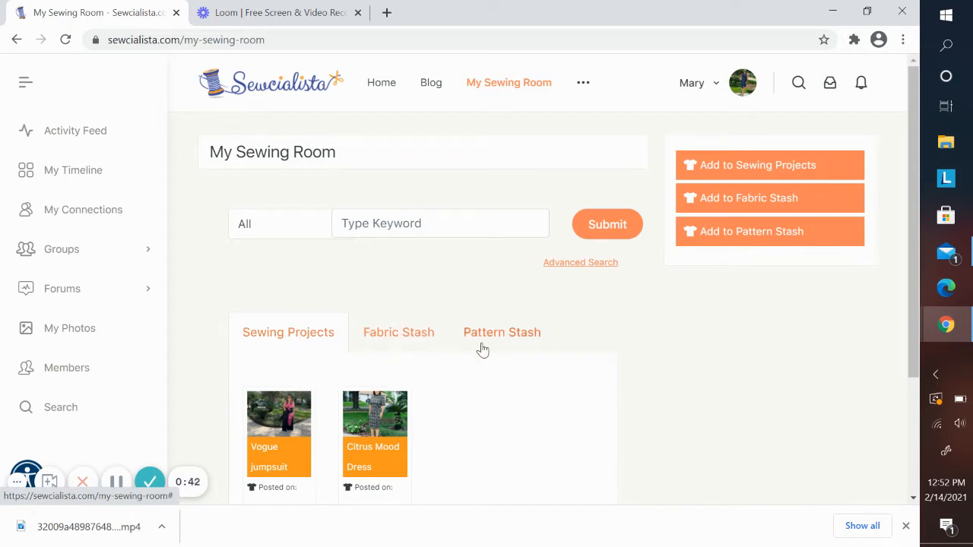
mouse_move(430, 353)
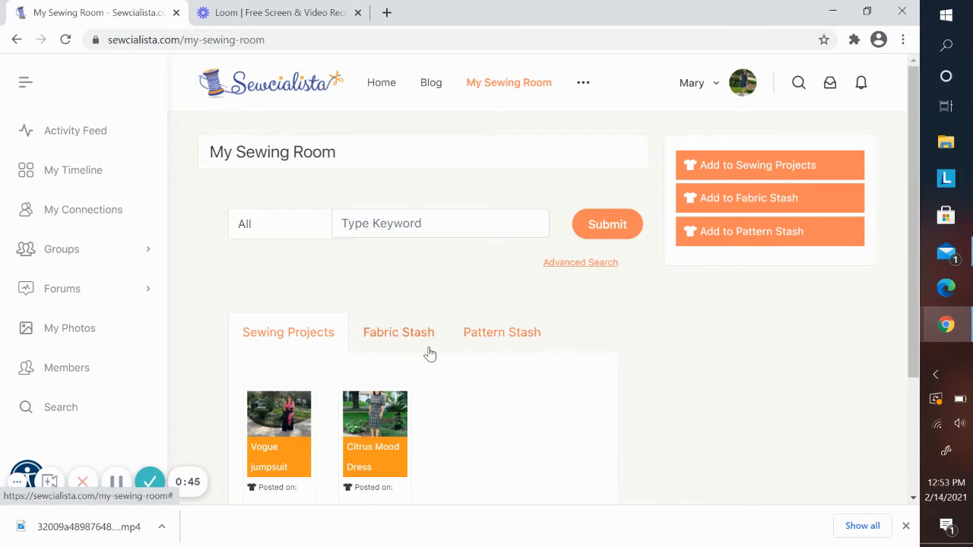
mouse_move(798, 325)
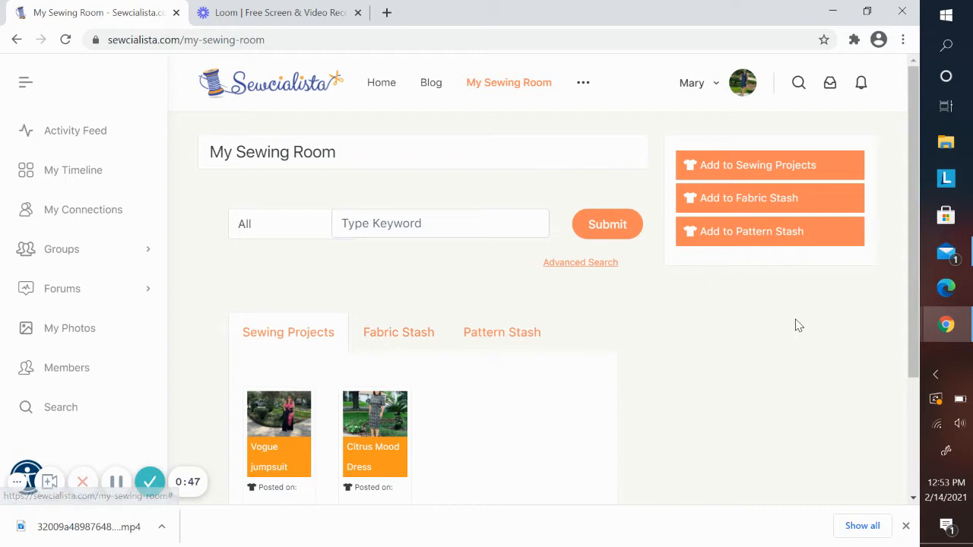
scroll("down", 3)
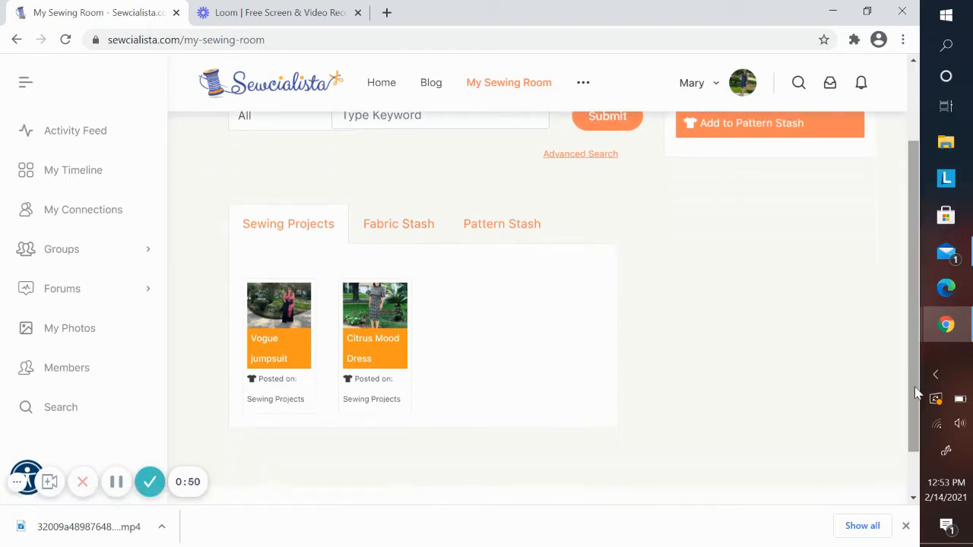
mouse_move(629, 332)
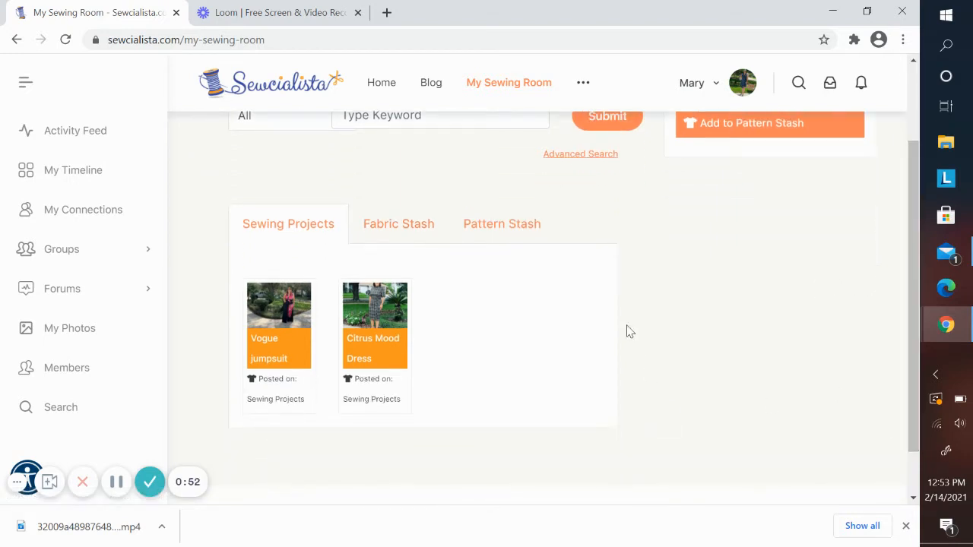
mouse_move(279, 327)
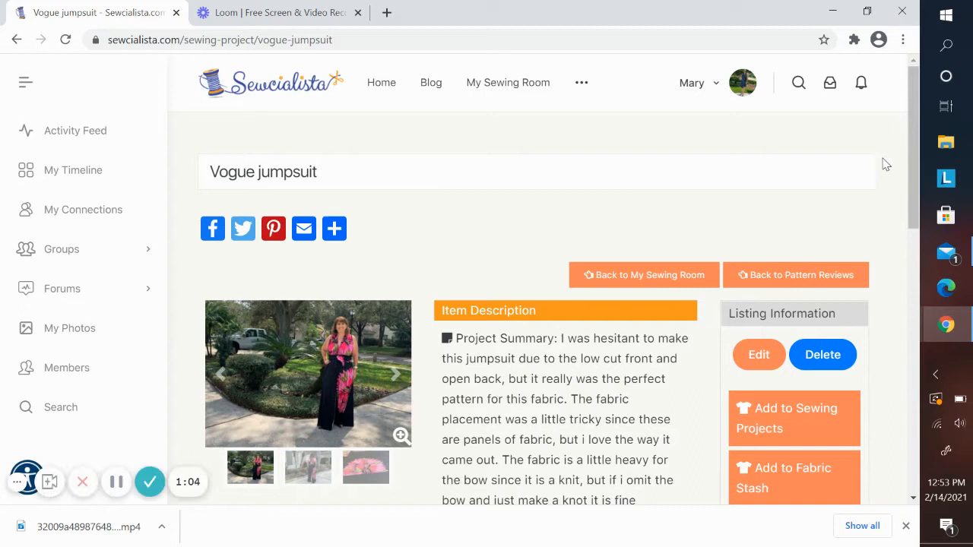
Browse the Vogue jumpsuit gallery, viewing the back view and enlarging the pink-flower fabric photo.
scroll("down", 3)
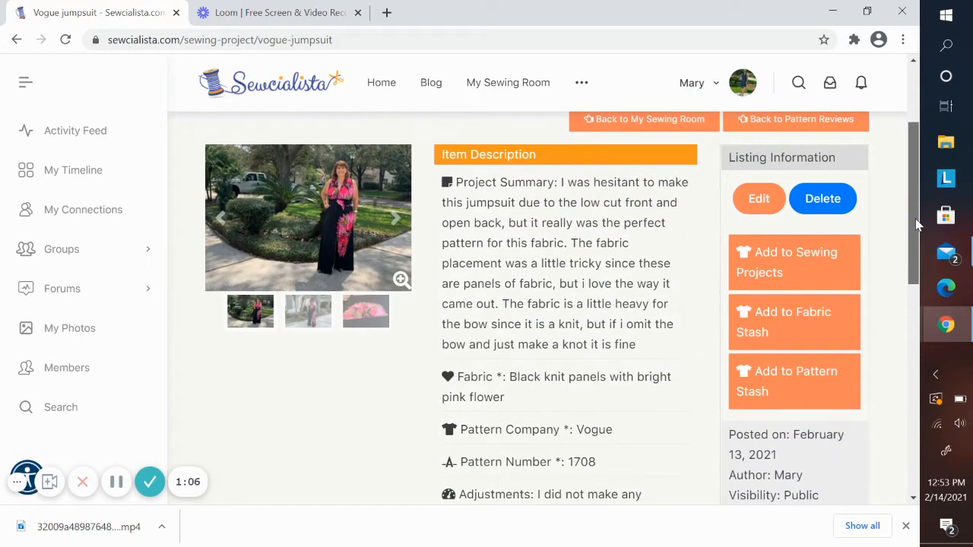
scroll("down", 3)
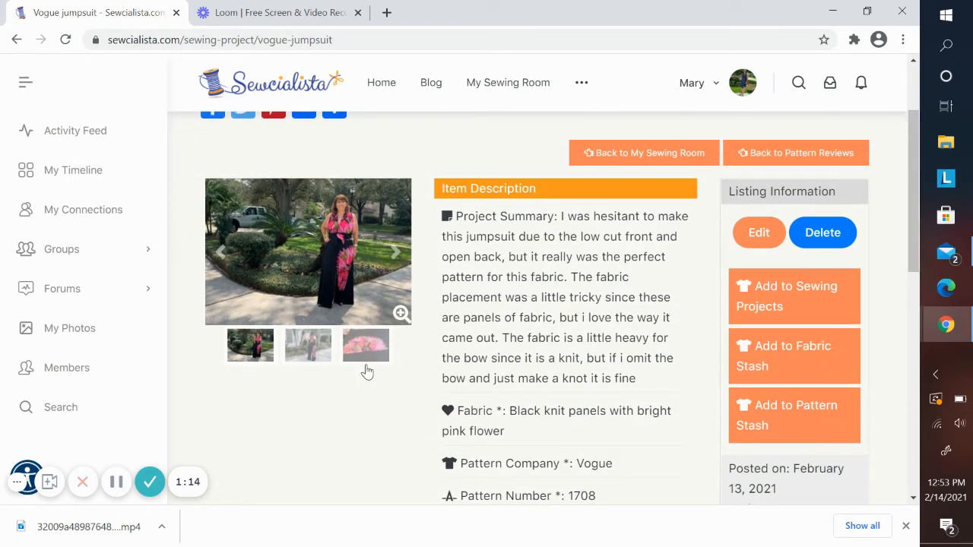
left_click(308, 345)
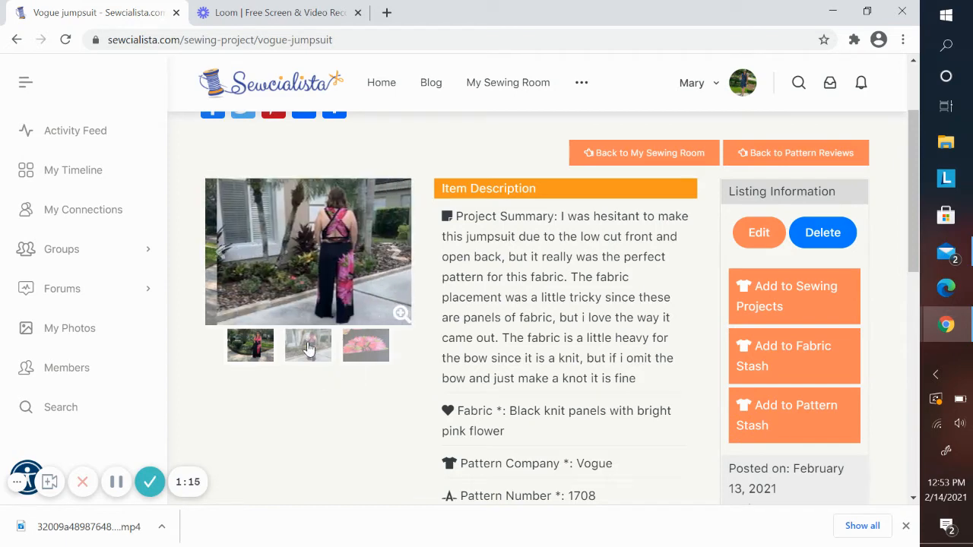
left_click(365, 345)
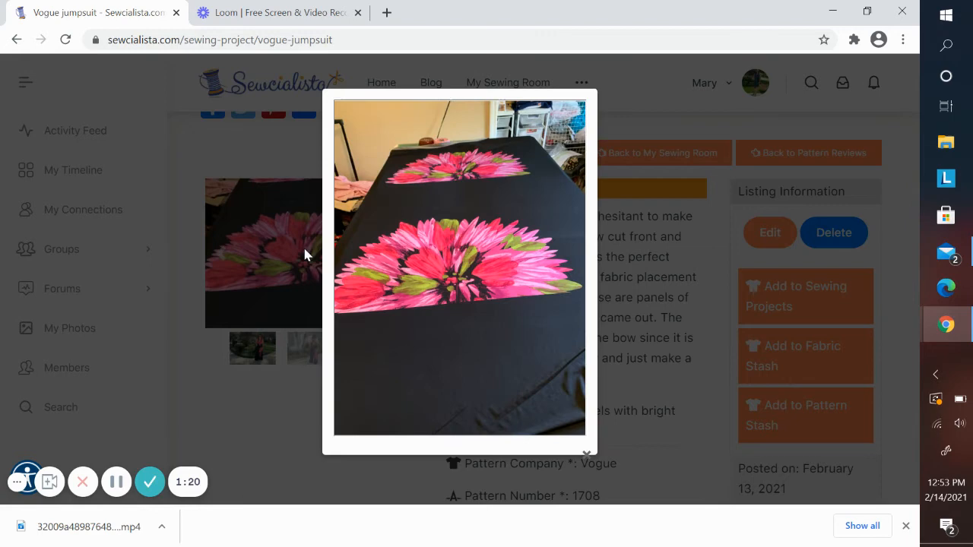
left_click(587, 452)
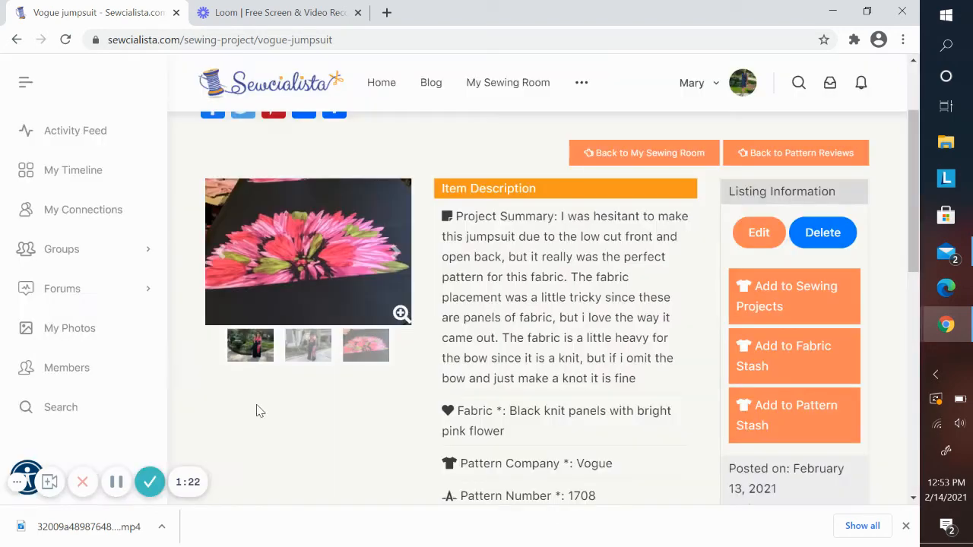
mouse_move(724, 243)
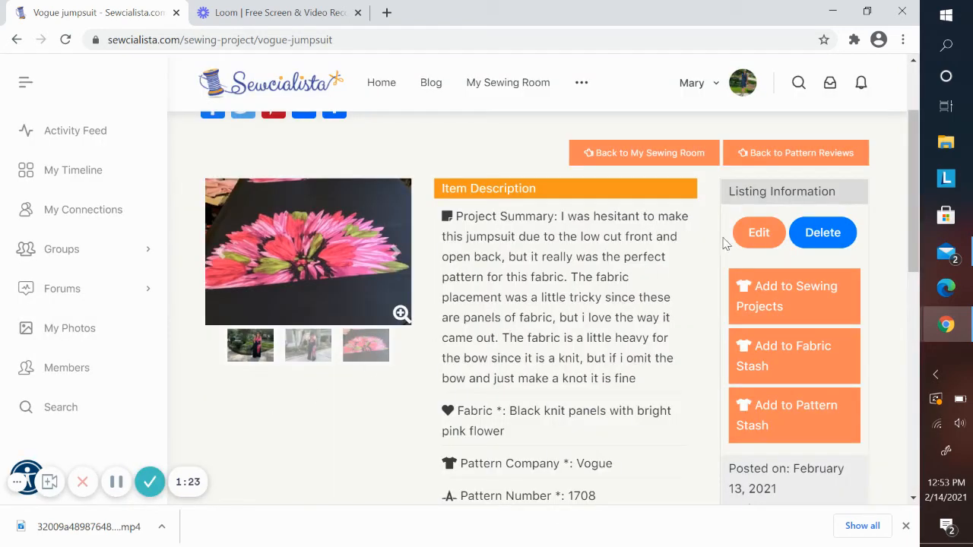
mouse_move(682, 314)
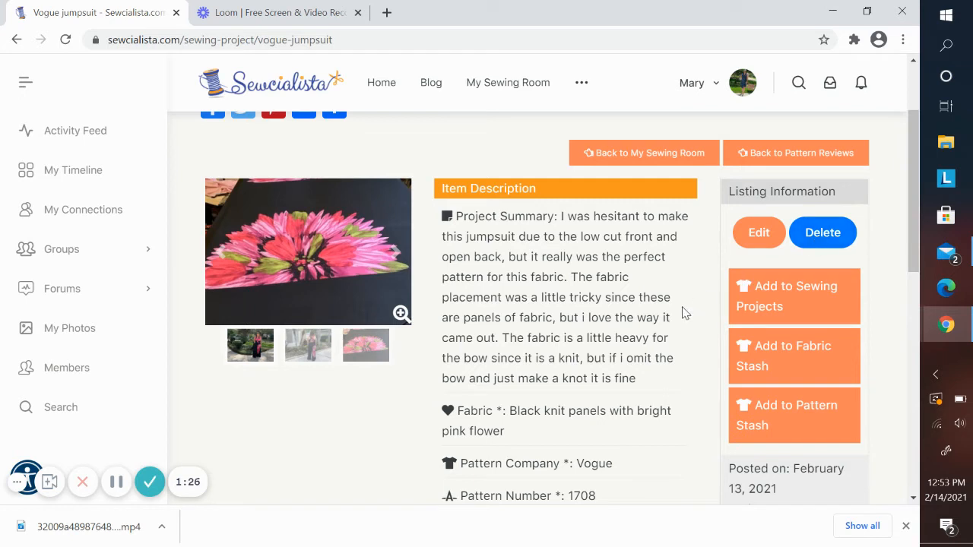
mouse_move(773, 302)
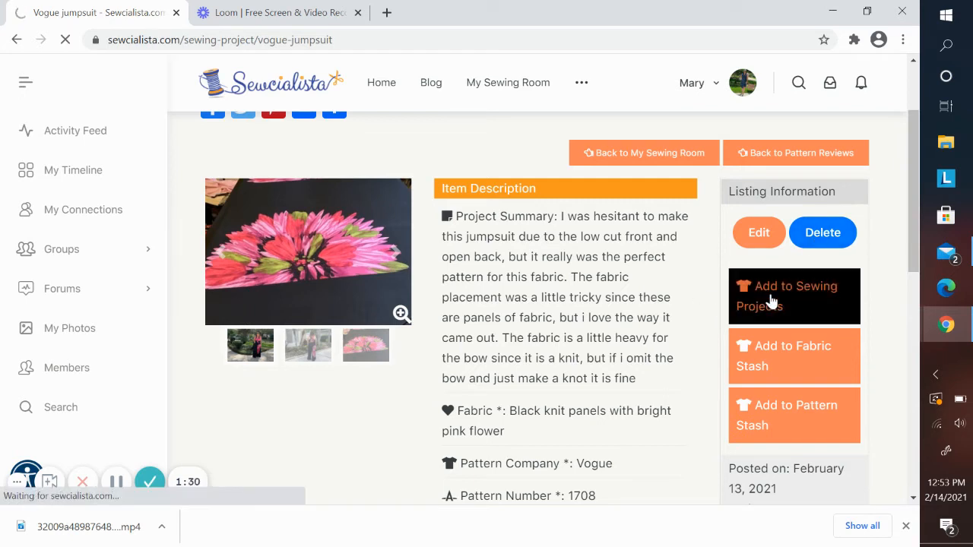
Start a new sewing project named 'Blue lace dress' and move to the summary box.
left_click(793, 295)
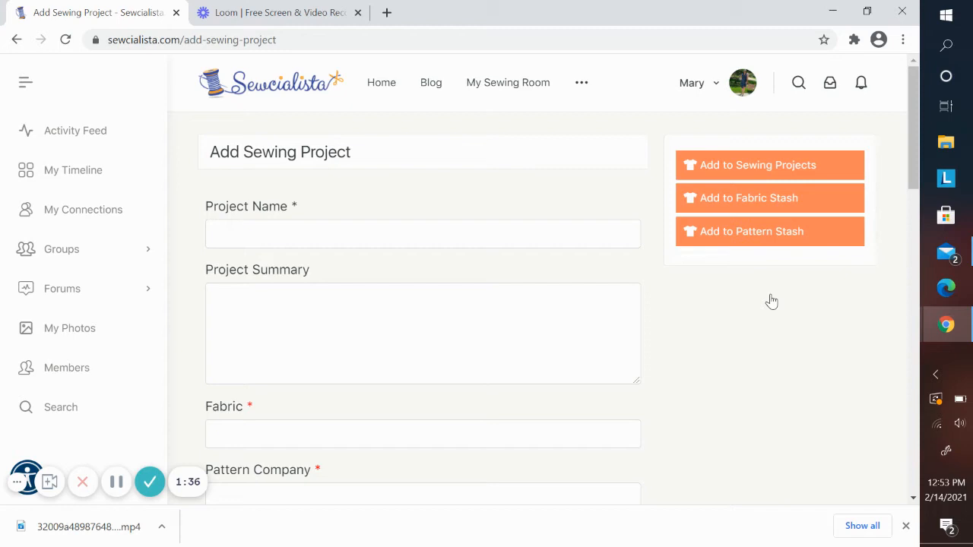
left_click(423, 233)
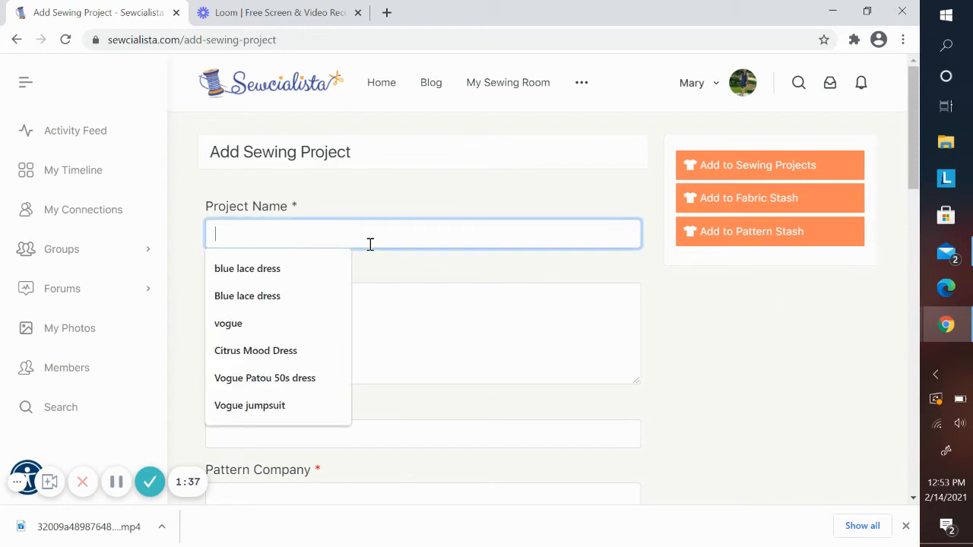
type("Blue")
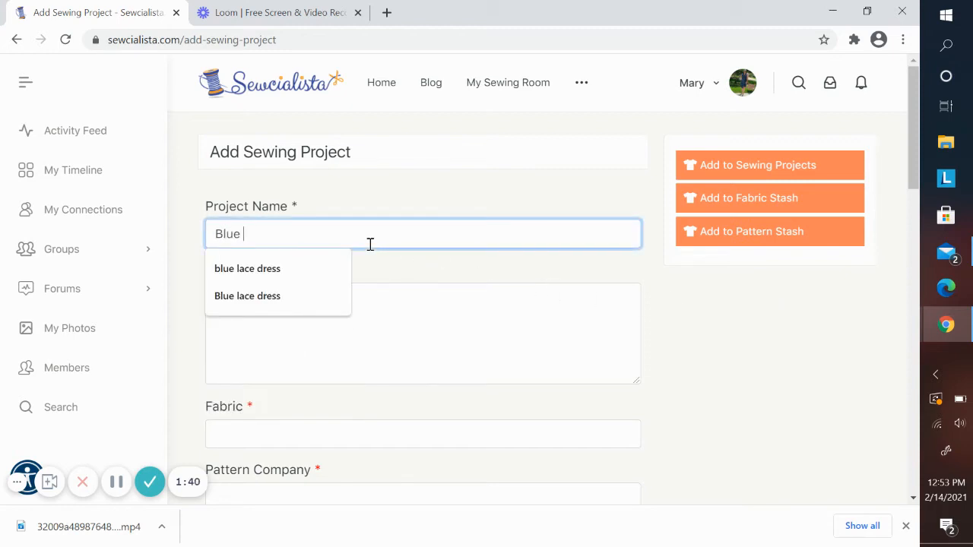
type("lace dress")
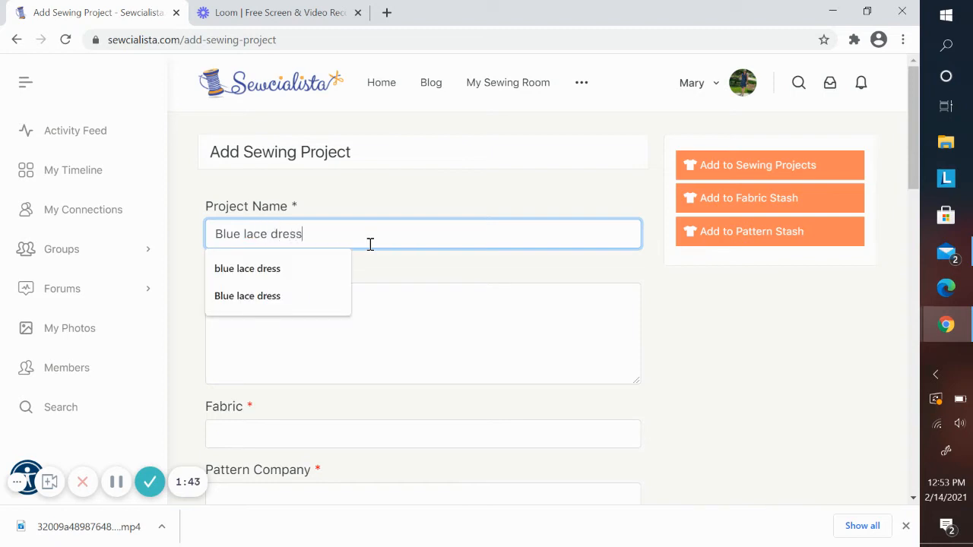
left_click(422, 334)
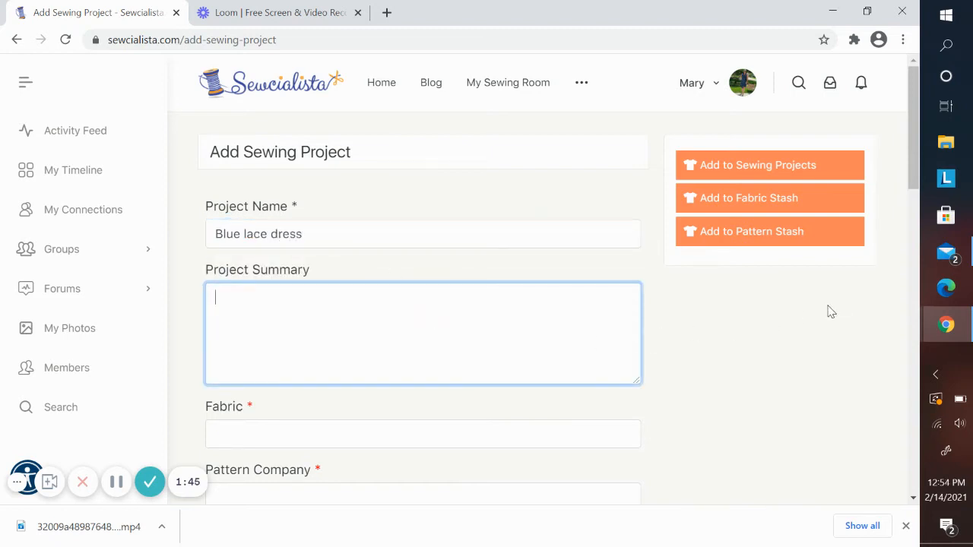
Scroll down the form and enter 'lace' as the fabric.
scroll("down", 3)
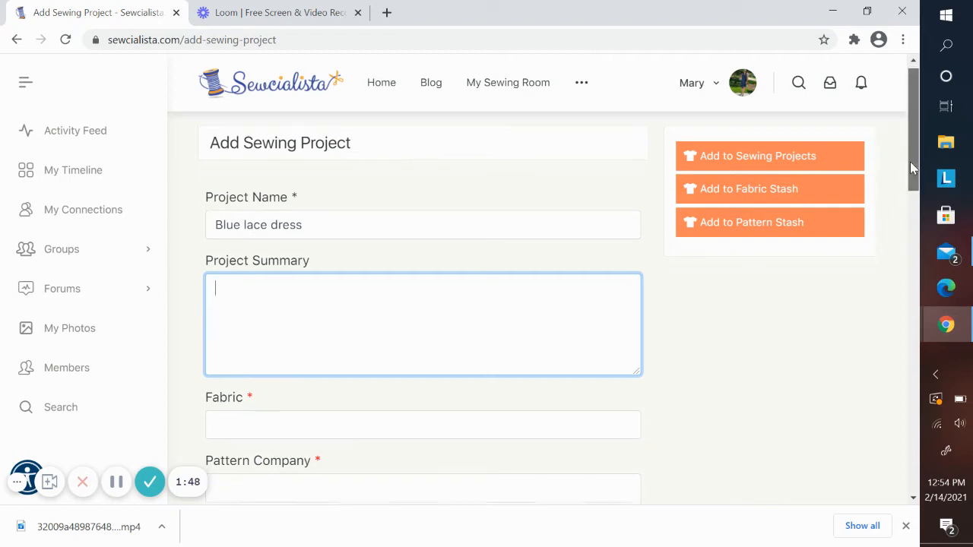
scroll("down", 3)
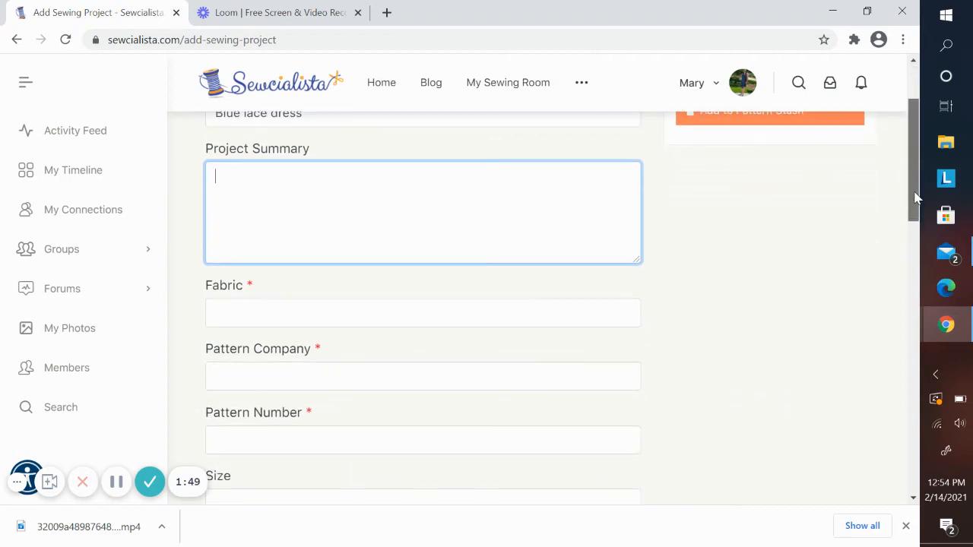
scroll("down", 3)
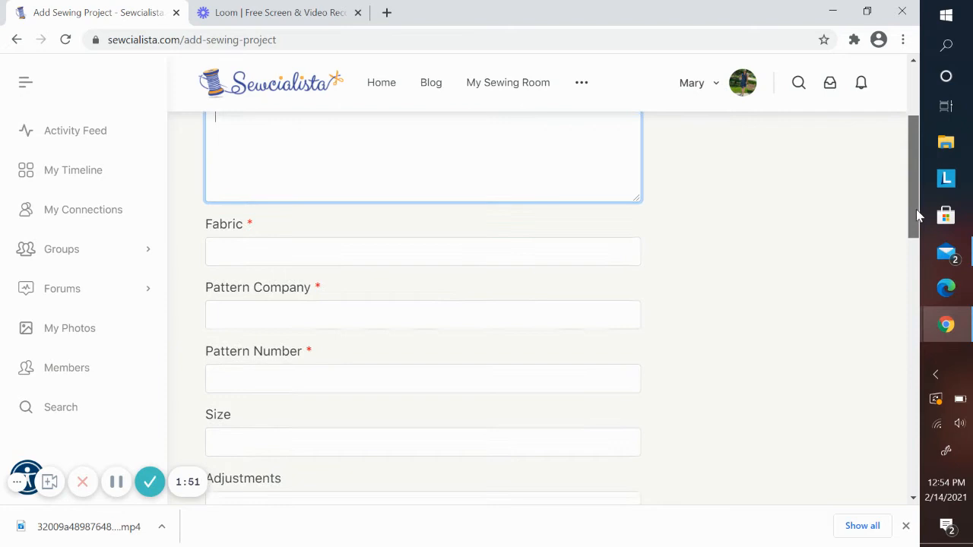
scroll("down", 3)
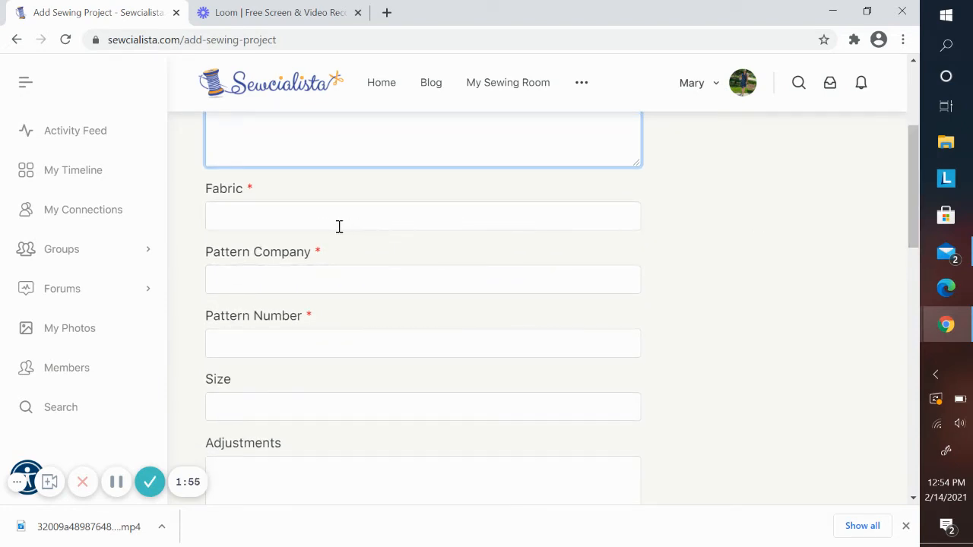
left_click(422, 216)
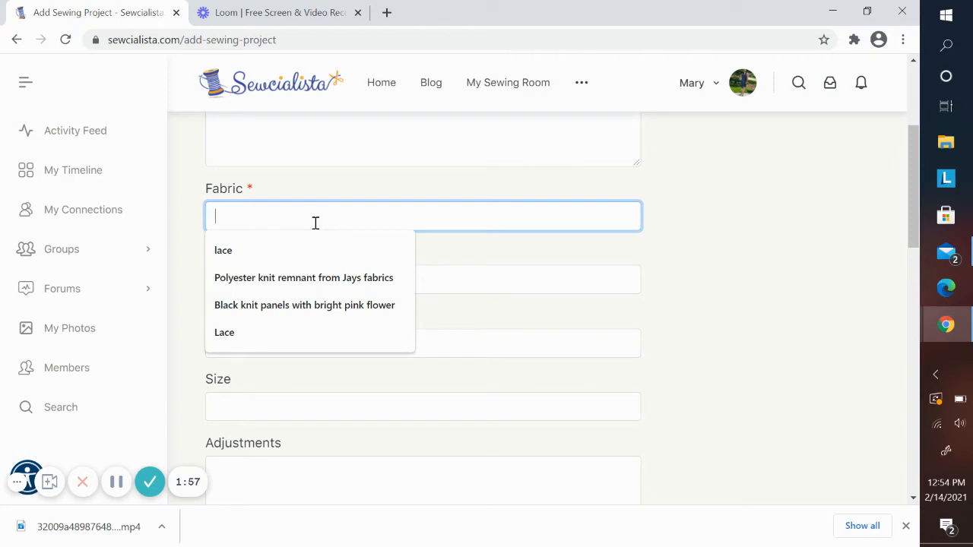
type("lace")
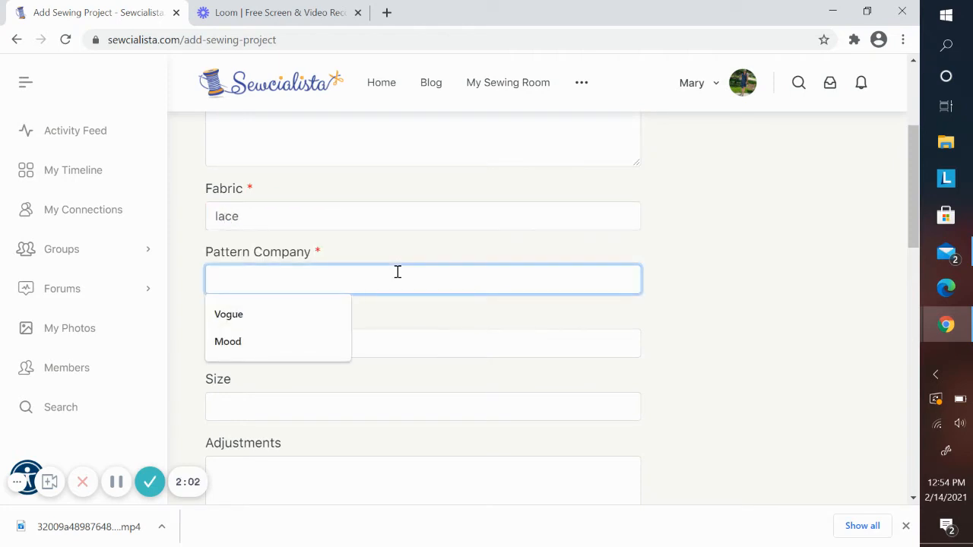
Choose Vogue as the pattern company and enter pattern number 1588.
left_click(228, 314)
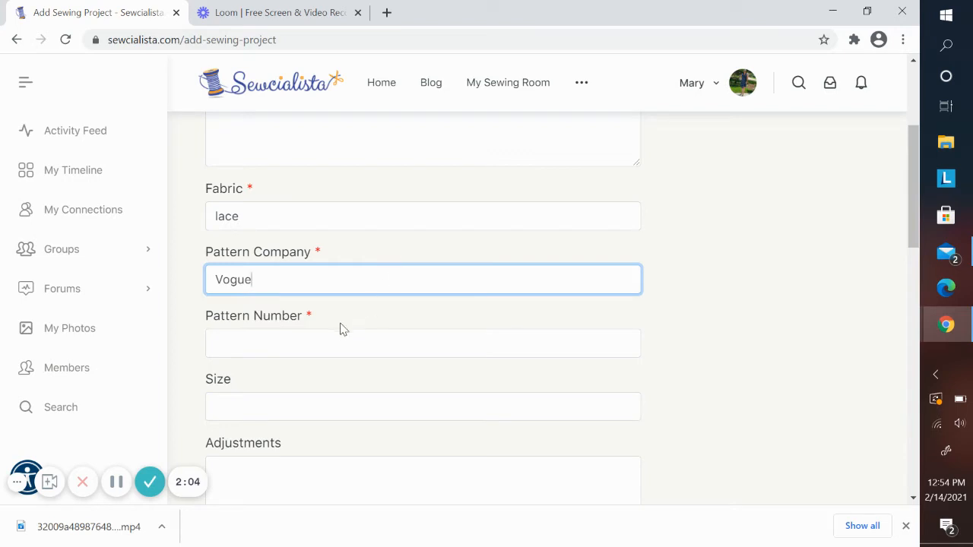
type("1588")
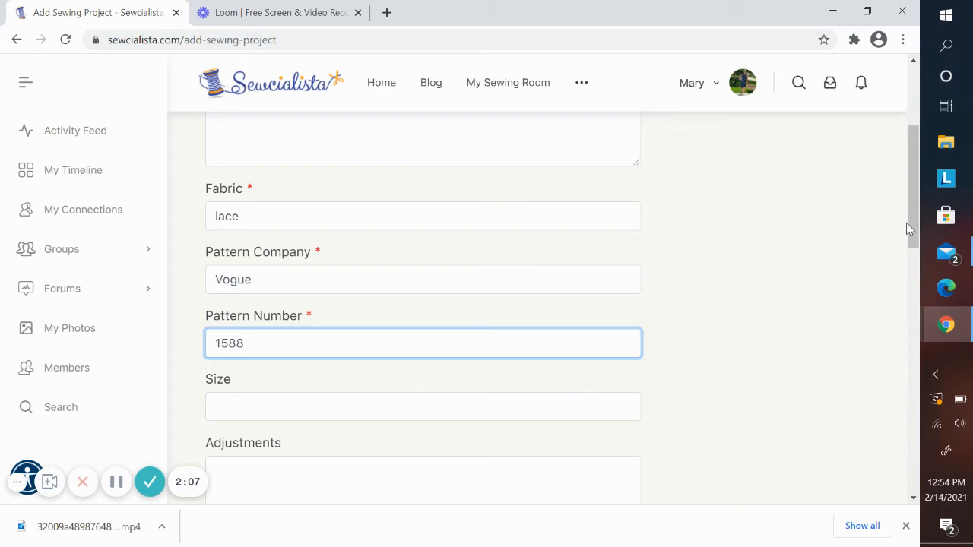
scroll("down", 3)
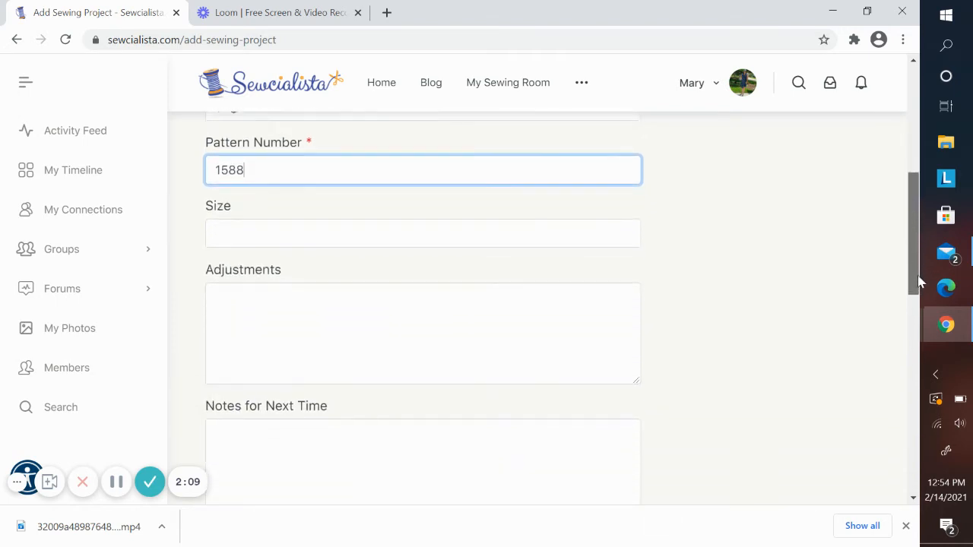
scroll("down", 3)
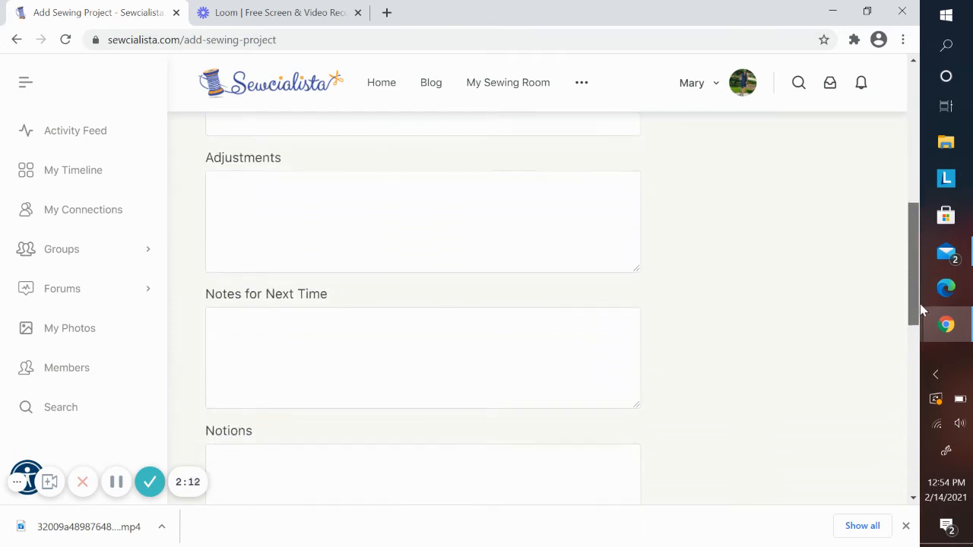
scroll("down", 3)
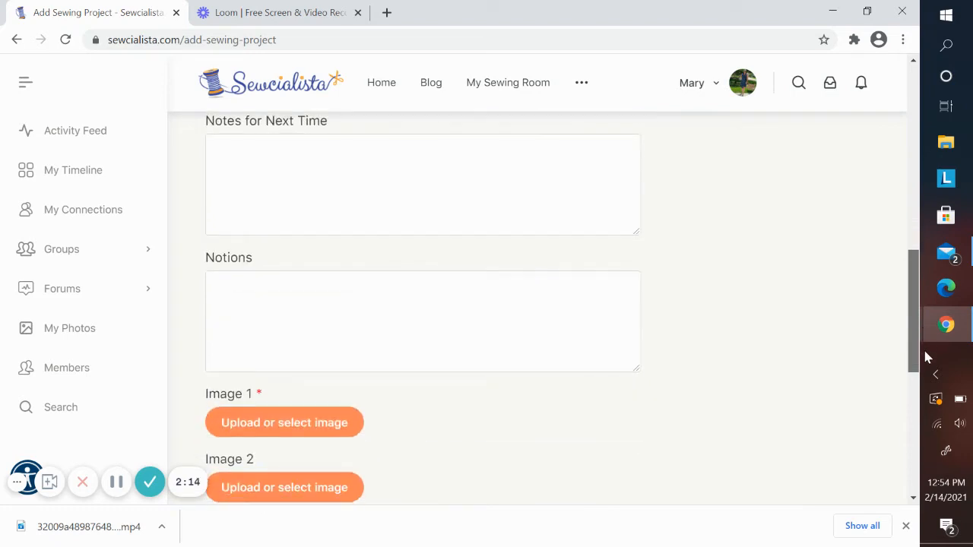
scroll("down", 3)
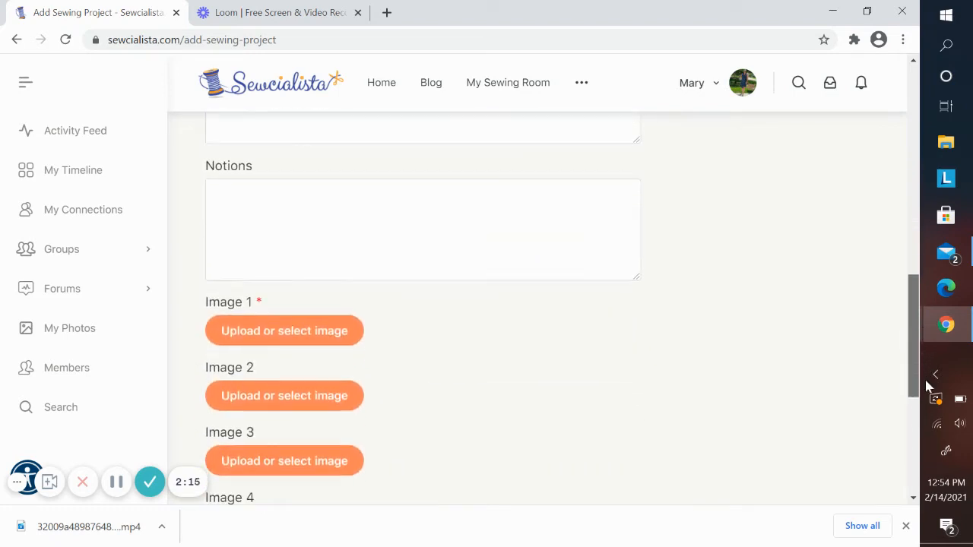
scroll("down", 3)
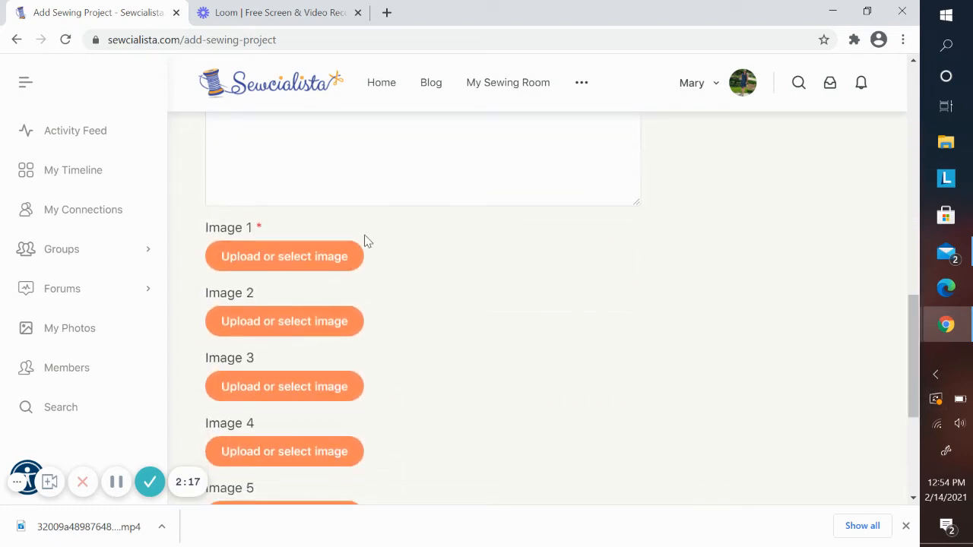
Upload the IMG_0054 blue dress photo from the computer for Image 1.
left_click(284, 256)
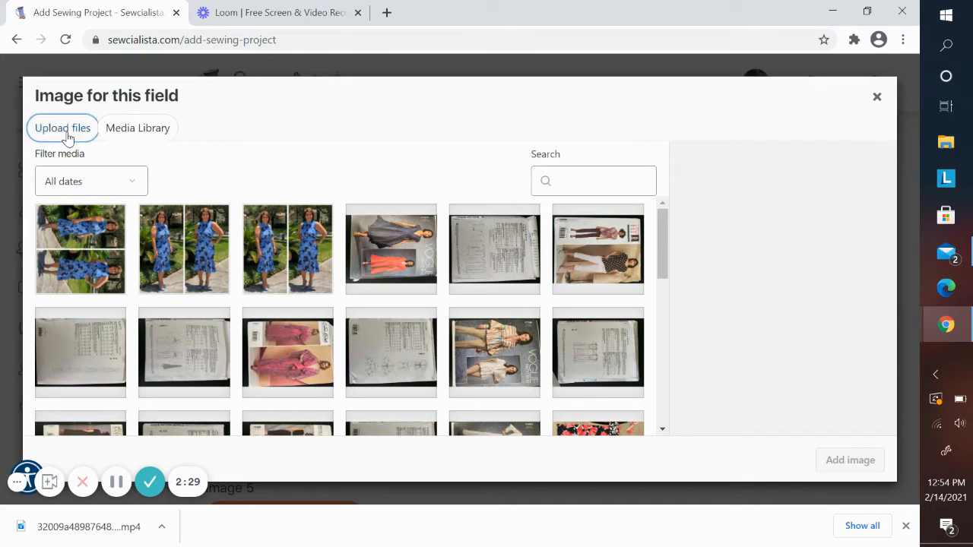
left_click(62, 128)
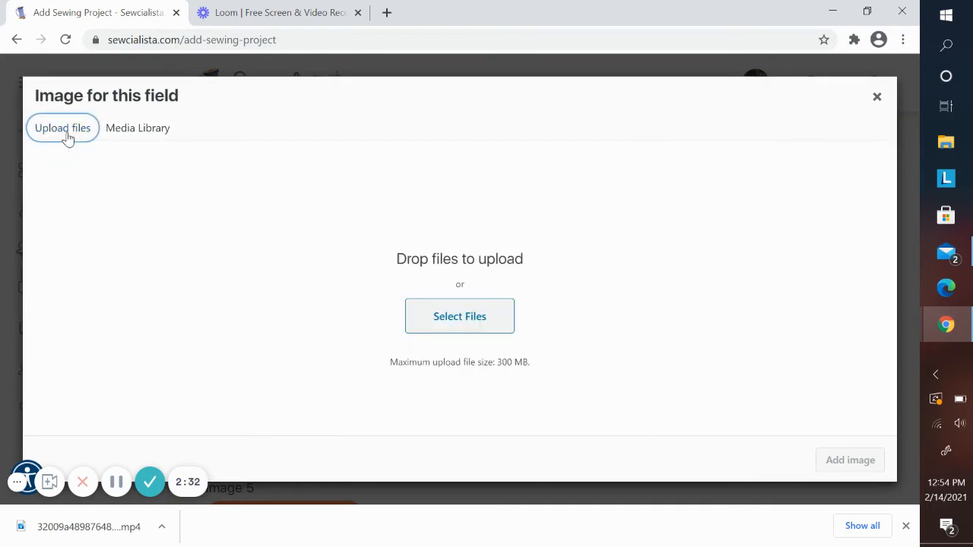
mouse_move(243, 266)
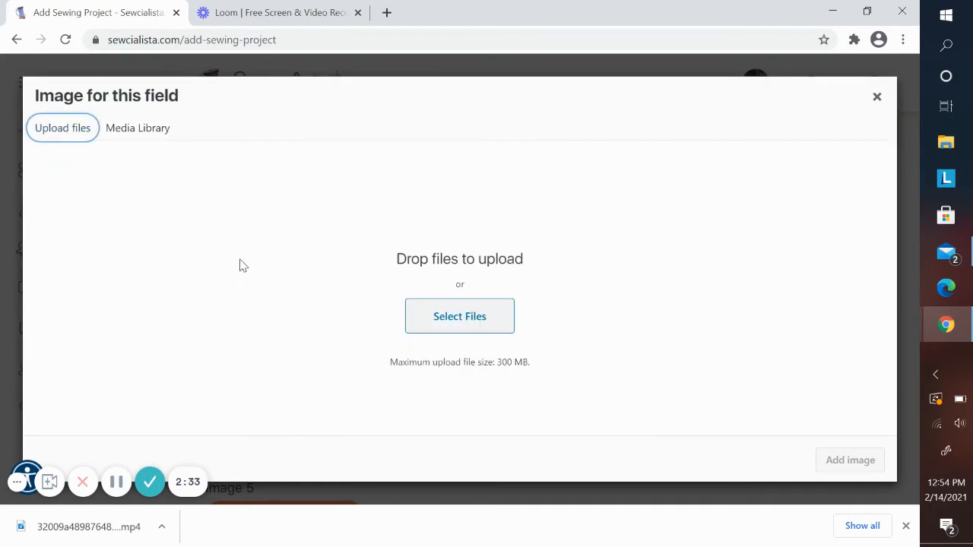
mouse_move(459, 316)
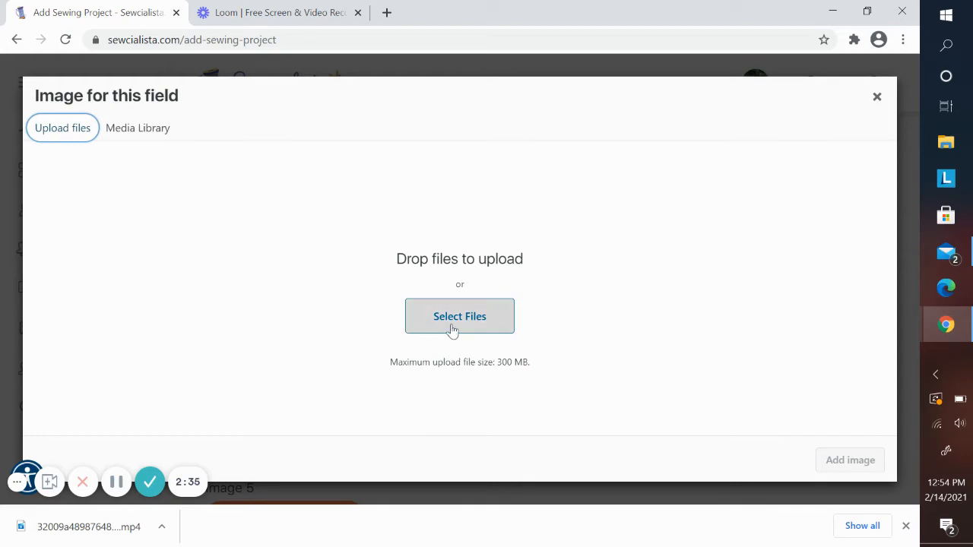
left_click(459, 317)
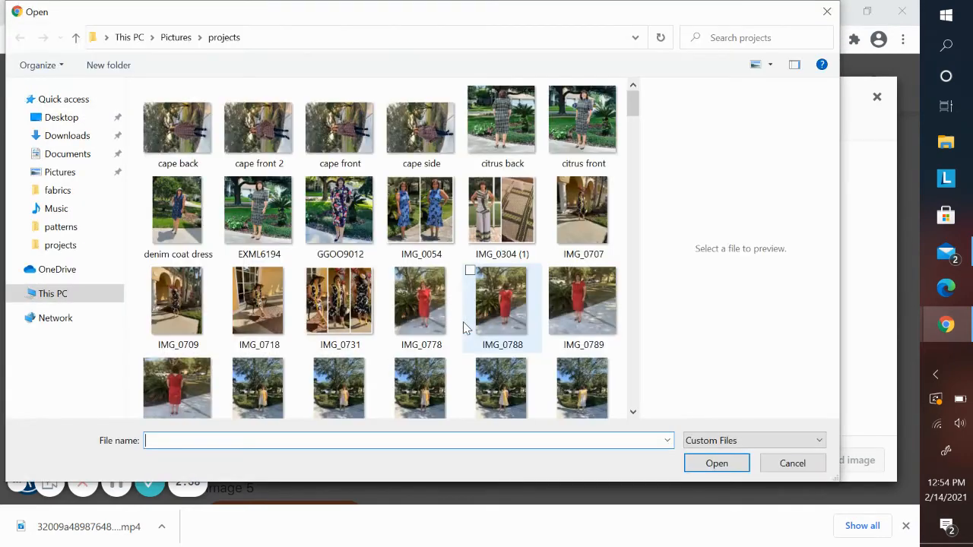
mouse_move(421, 300)
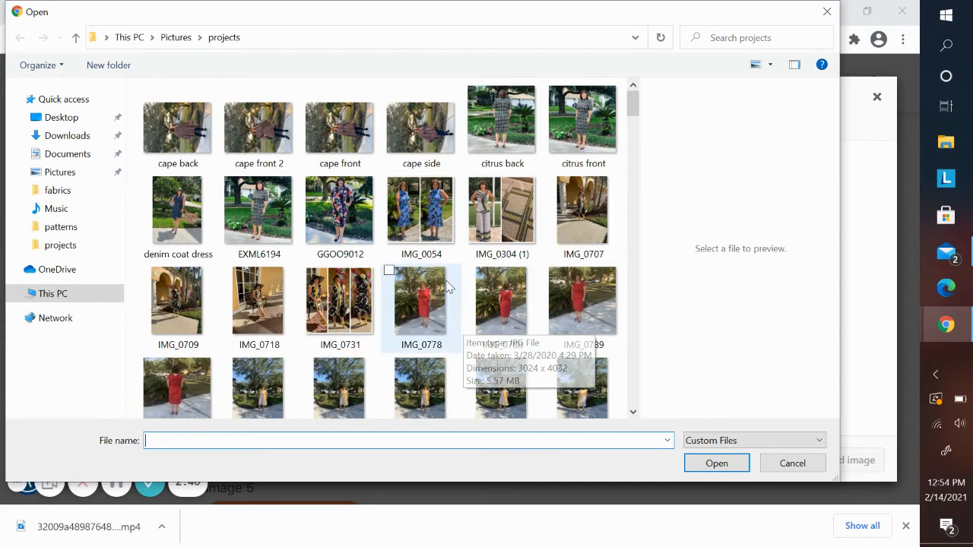
mouse_move(421, 211)
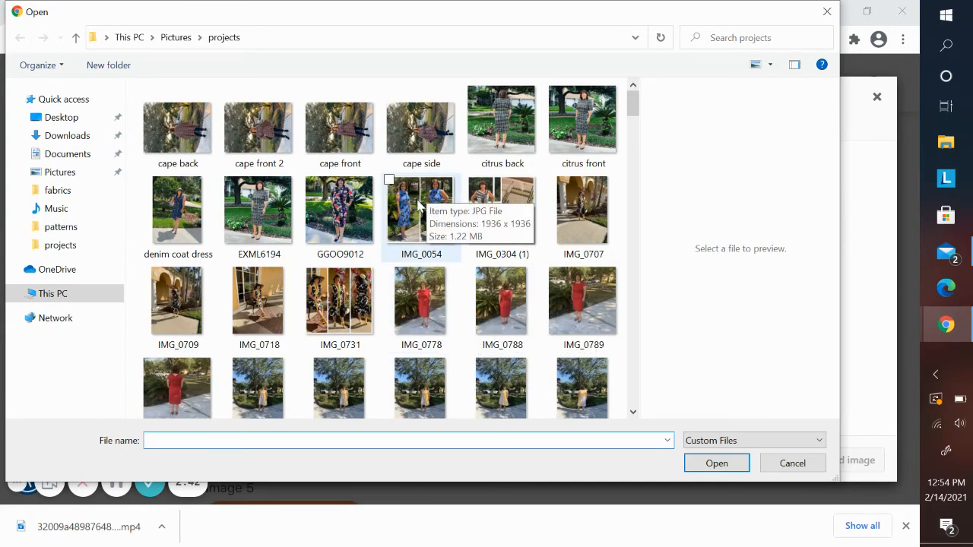
left_click(716, 463)
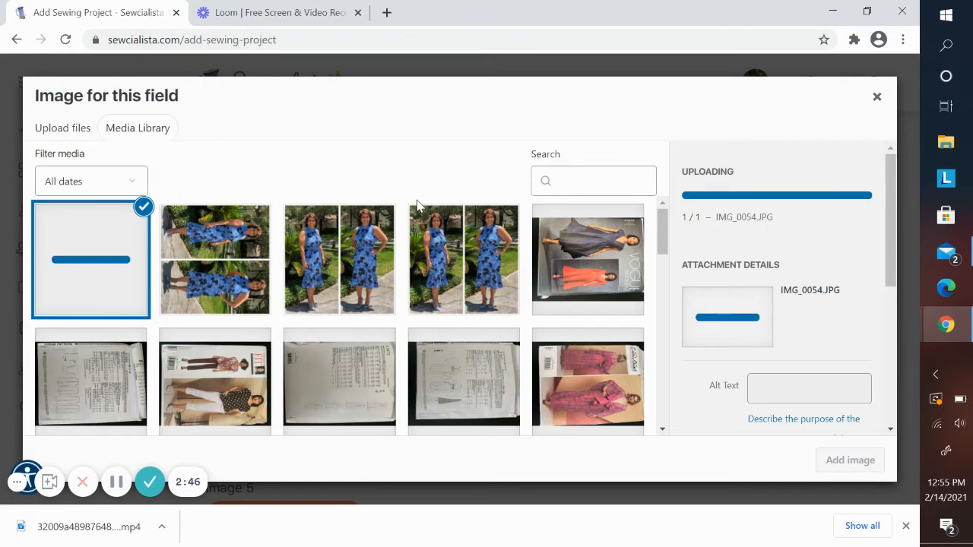
mouse_move(362, 252)
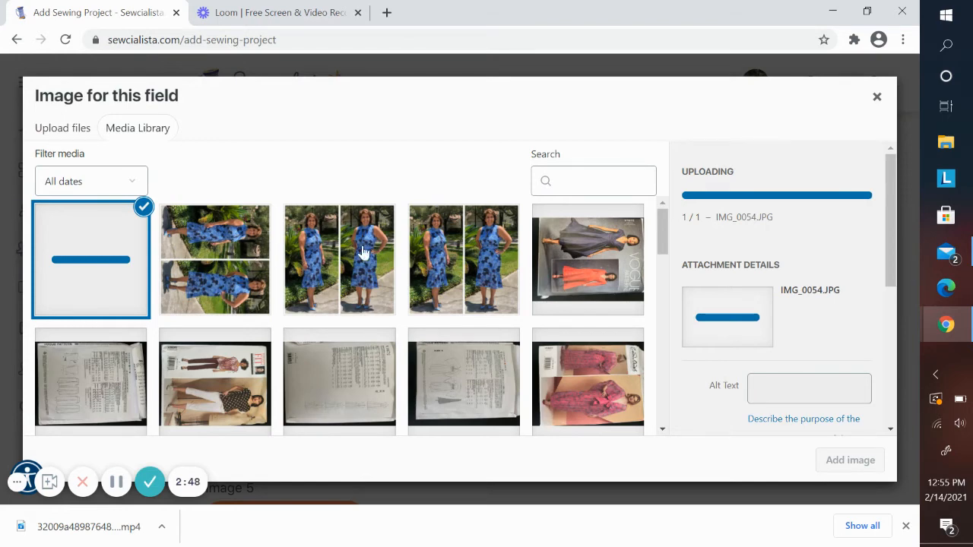
mouse_move(105, 296)
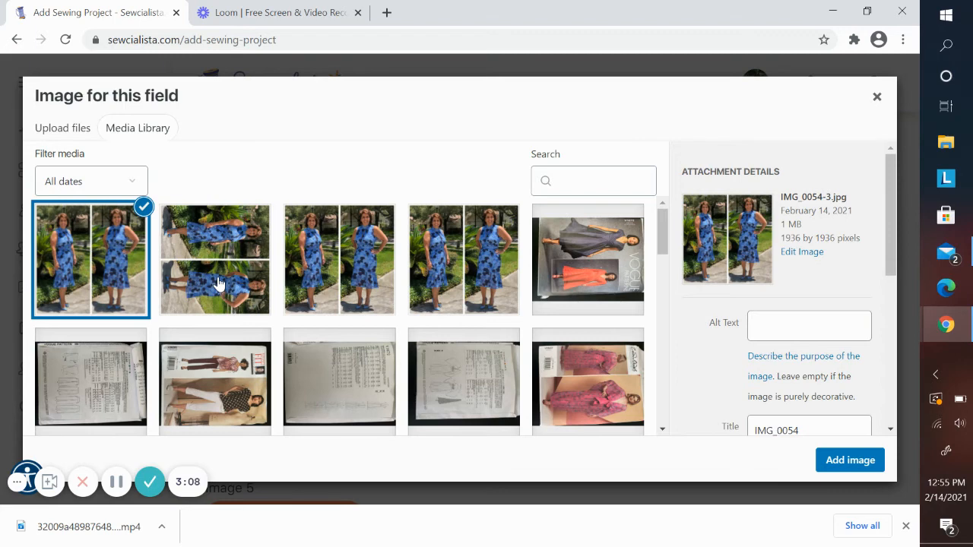
mouse_move(698, 247)
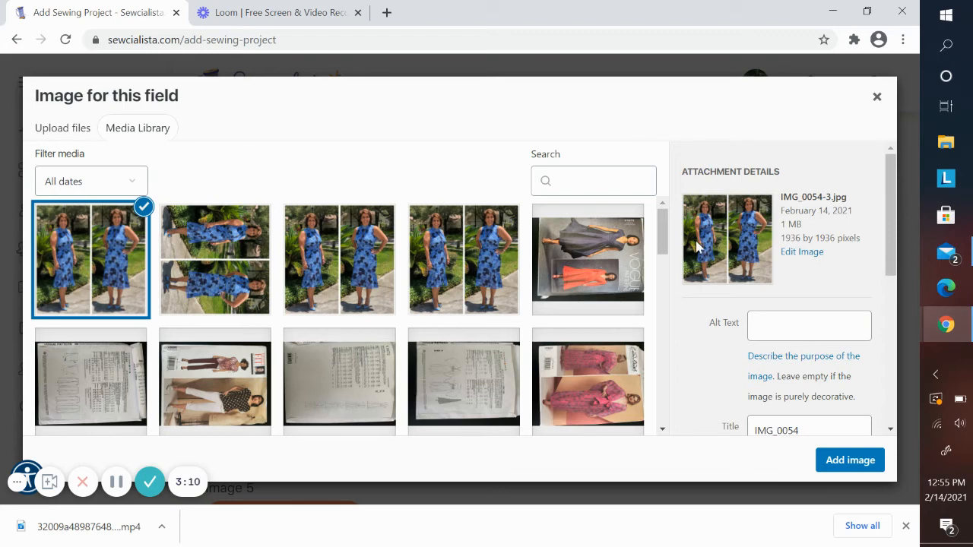
Add the selected IMG_0054 photo as the project's Image 1.
scroll("down", 3)
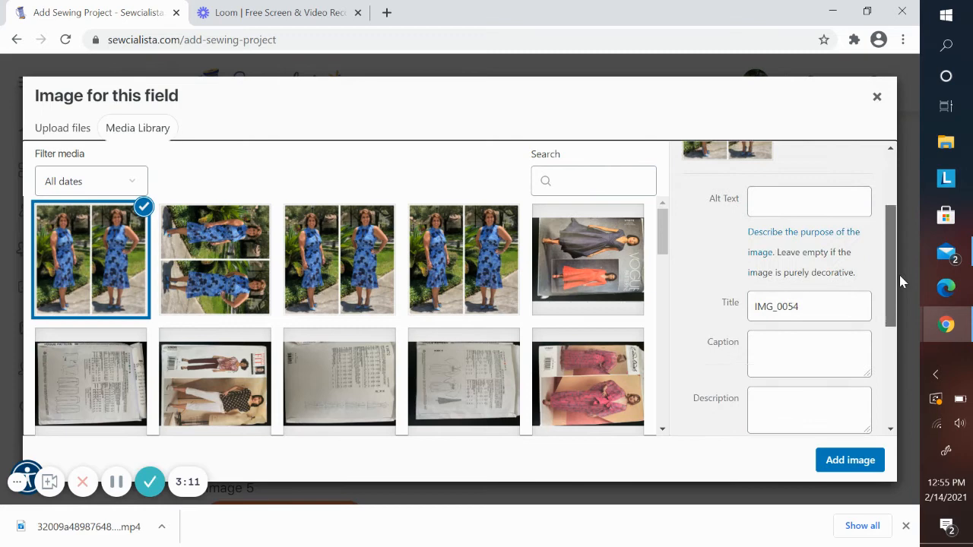
left_click(850, 460)
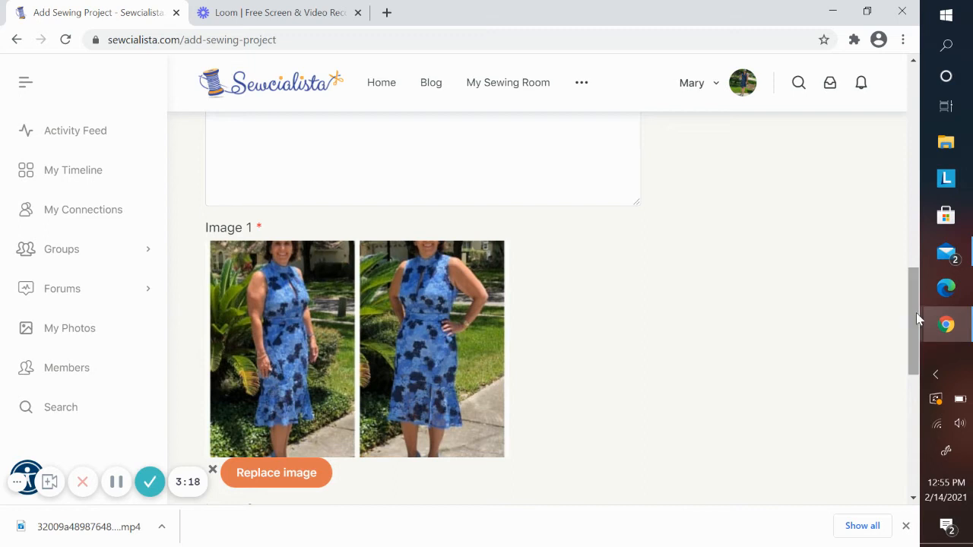
Scroll past Image 2–5 to the Public or Private visibility section.
scroll("down", 3)
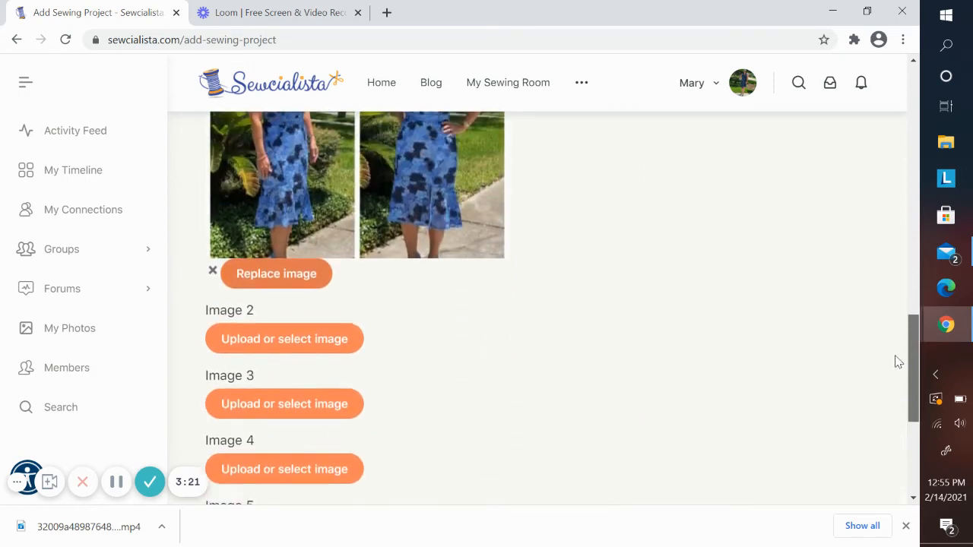
scroll("down", 3)
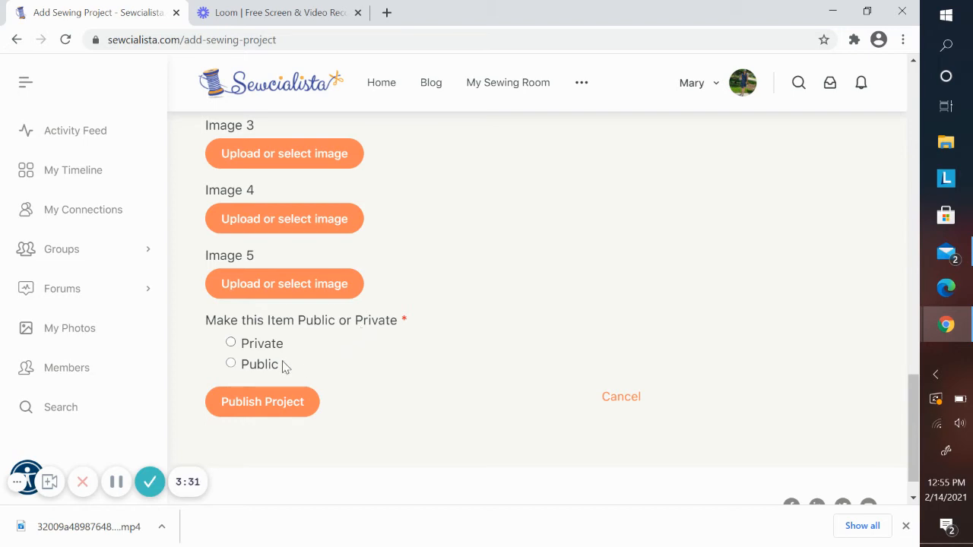
mouse_move(303, 369)
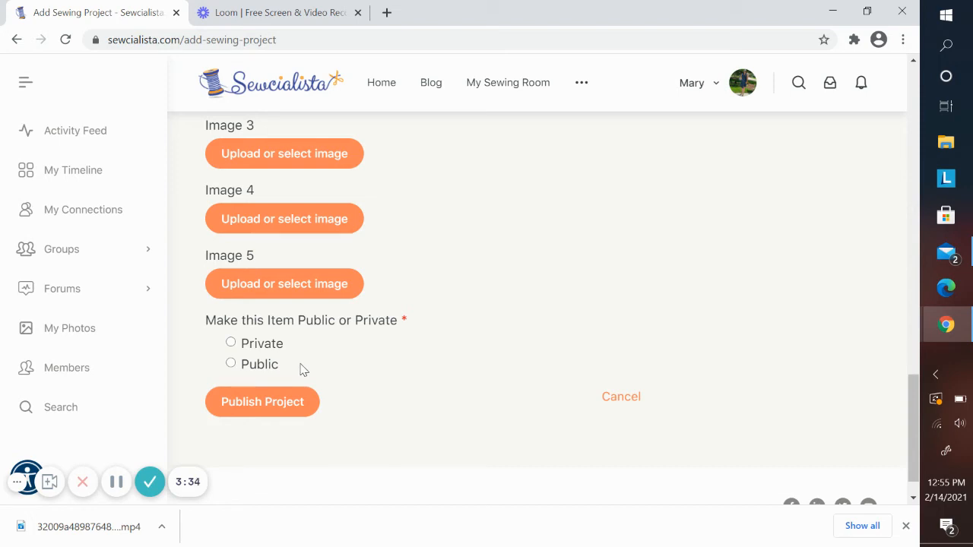
Set the project to Public, publish it, and go back to My Sewing Room.
left_click(231, 364)
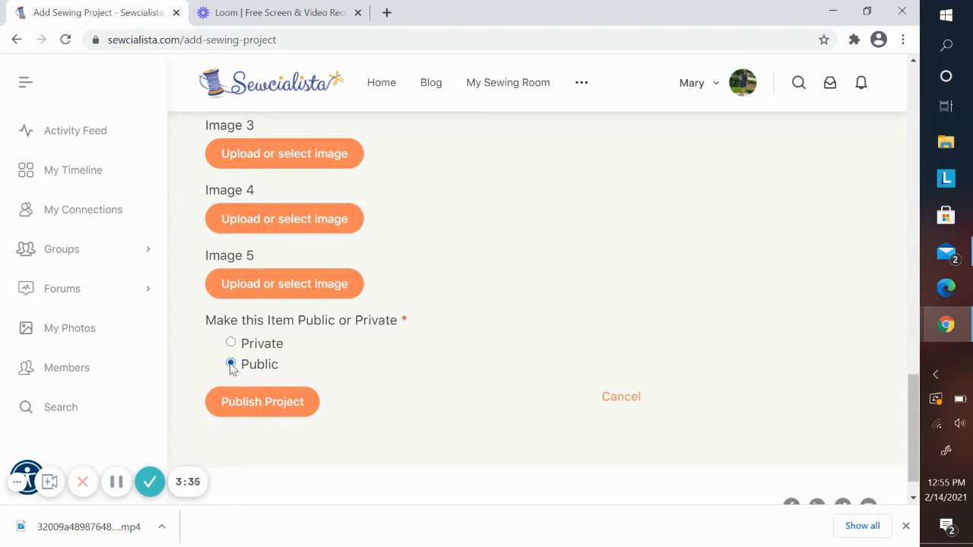
left_click(262, 401)
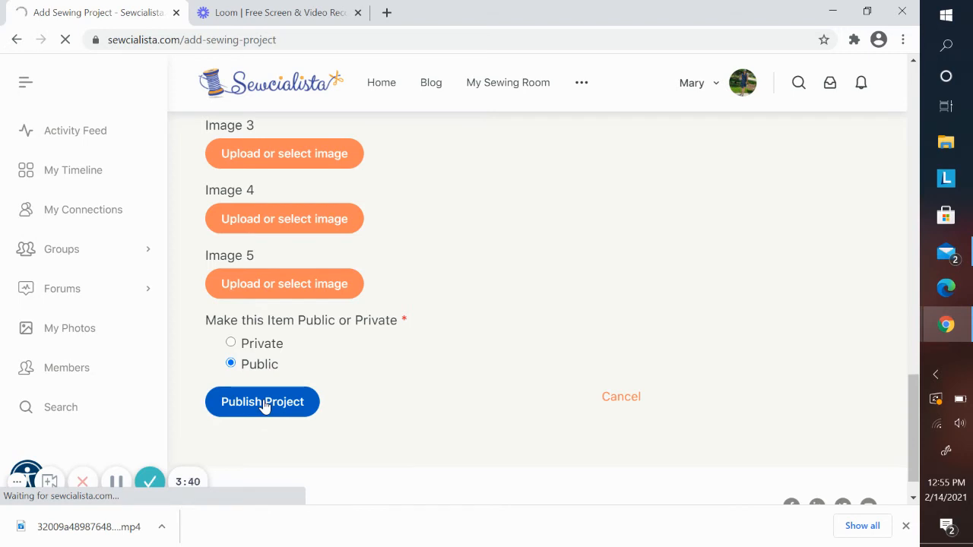
left_click(263, 401)
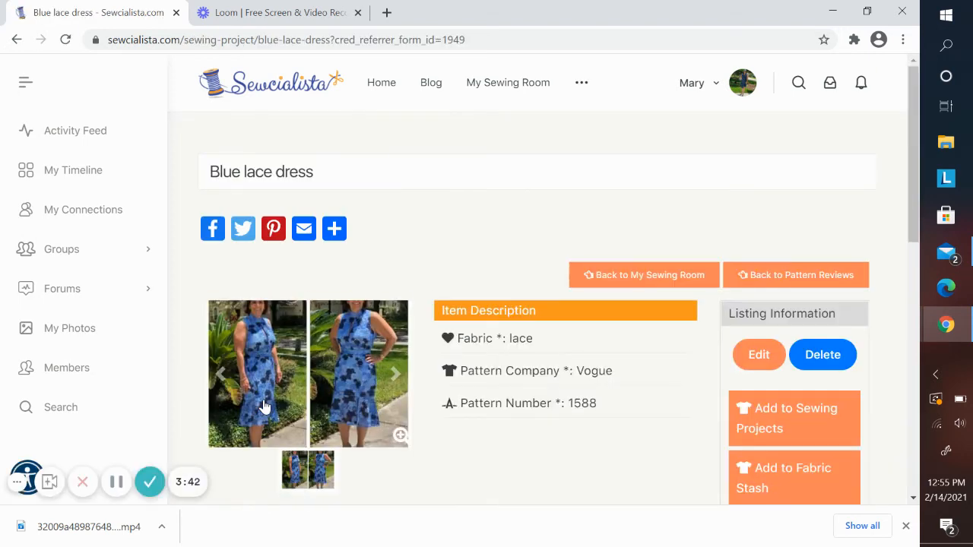
mouse_move(580, 251)
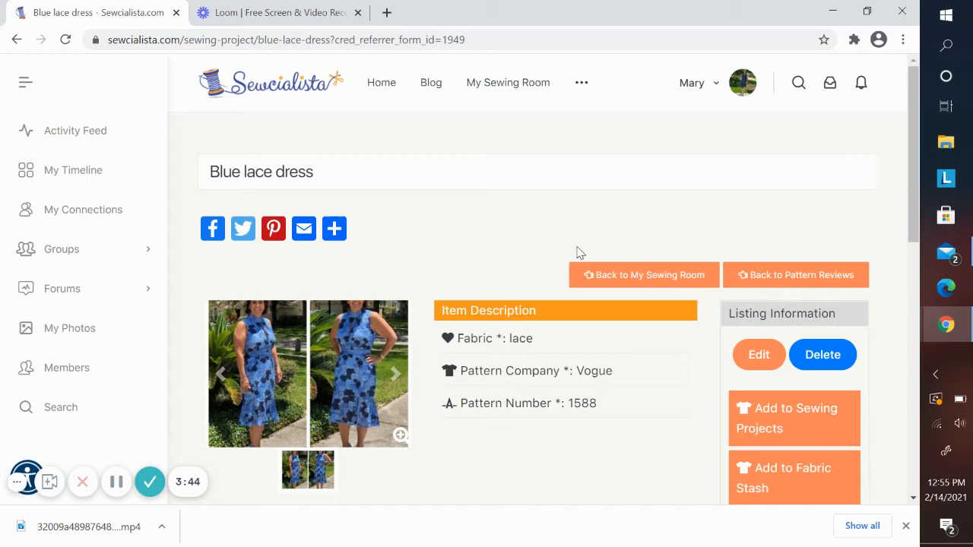
left_click(643, 274)
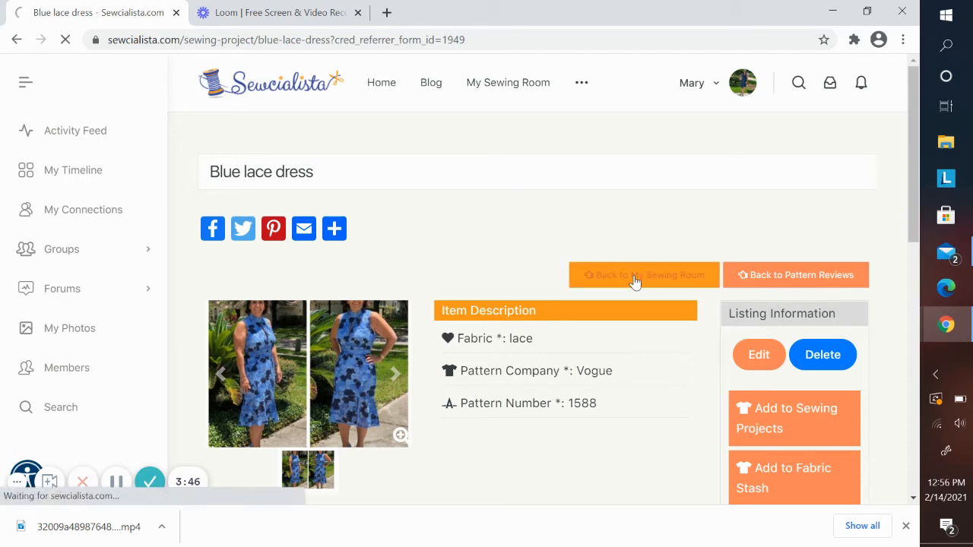
left_click(643, 275)
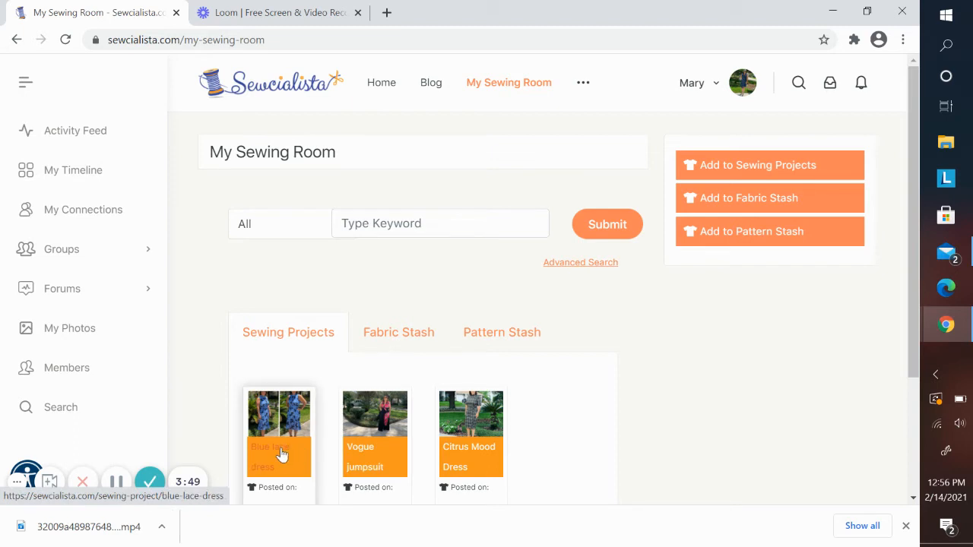
mouse_move(881, 332)
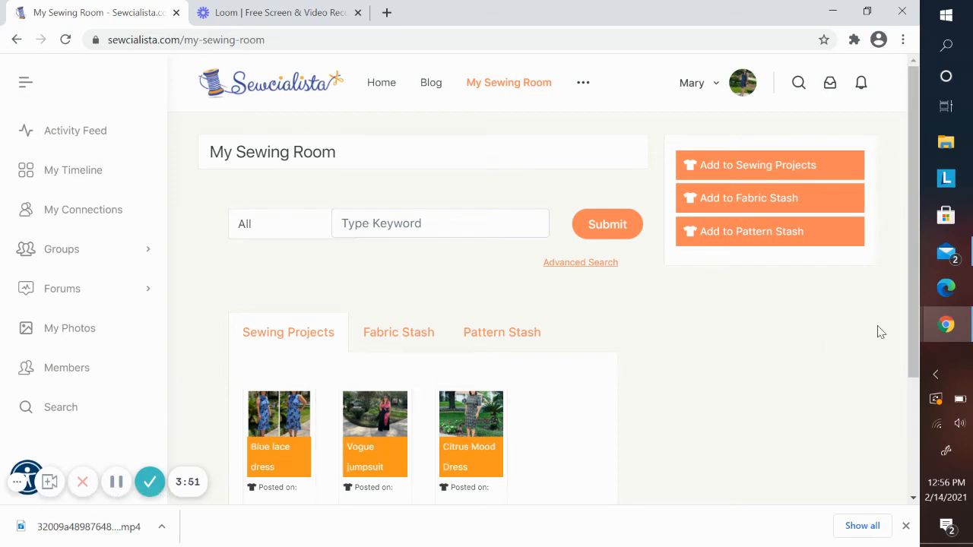
Change the search item-type filter from All to Sewing Projects.
scroll("down", 3)
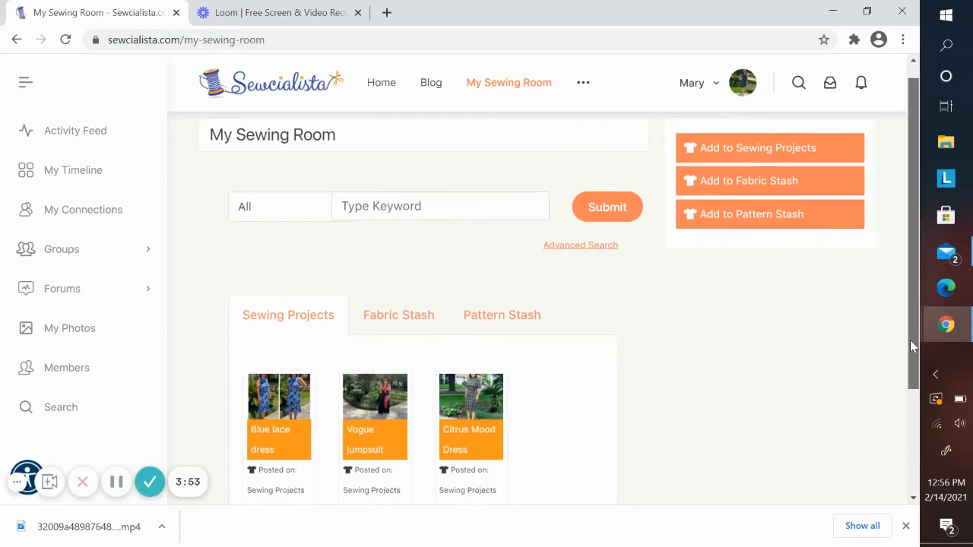
scroll("down", 3)
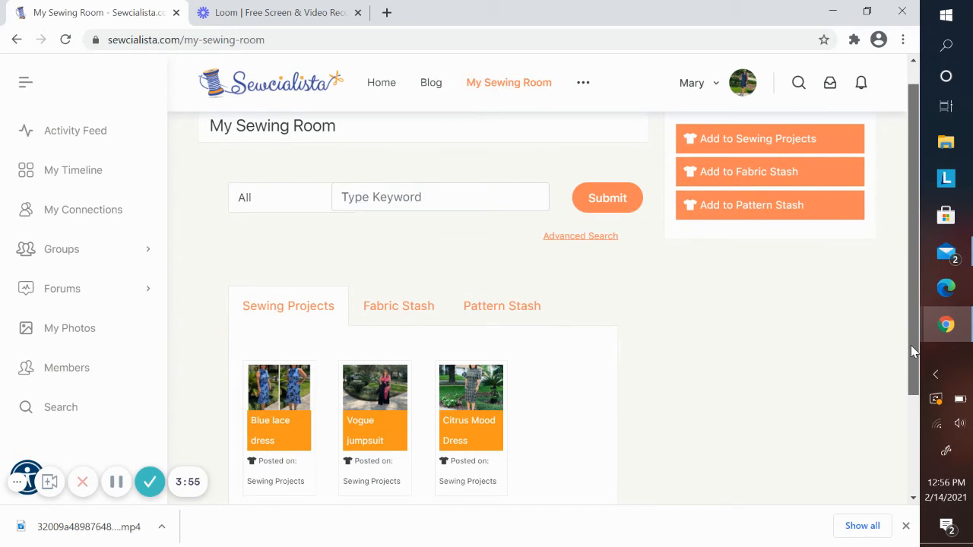
scroll("down", 3)
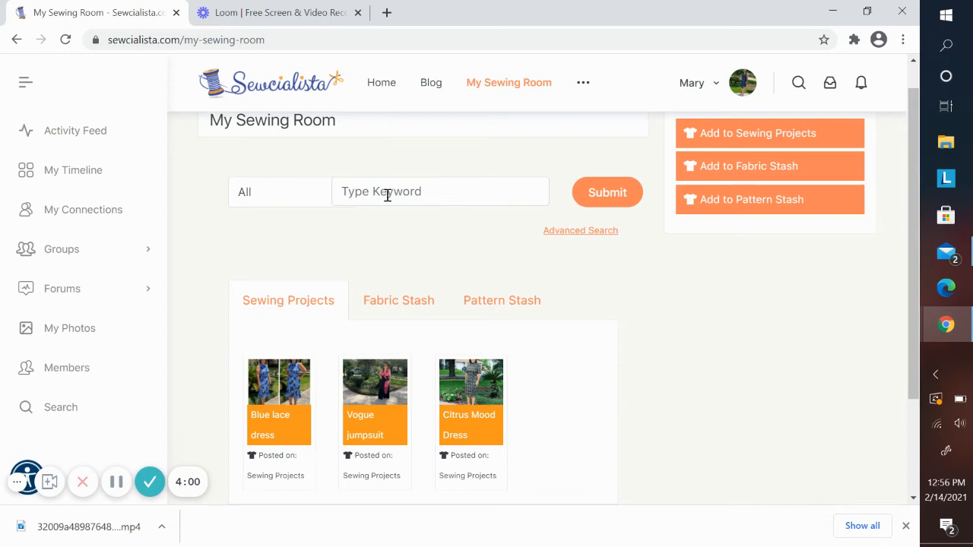
mouse_move(304, 201)
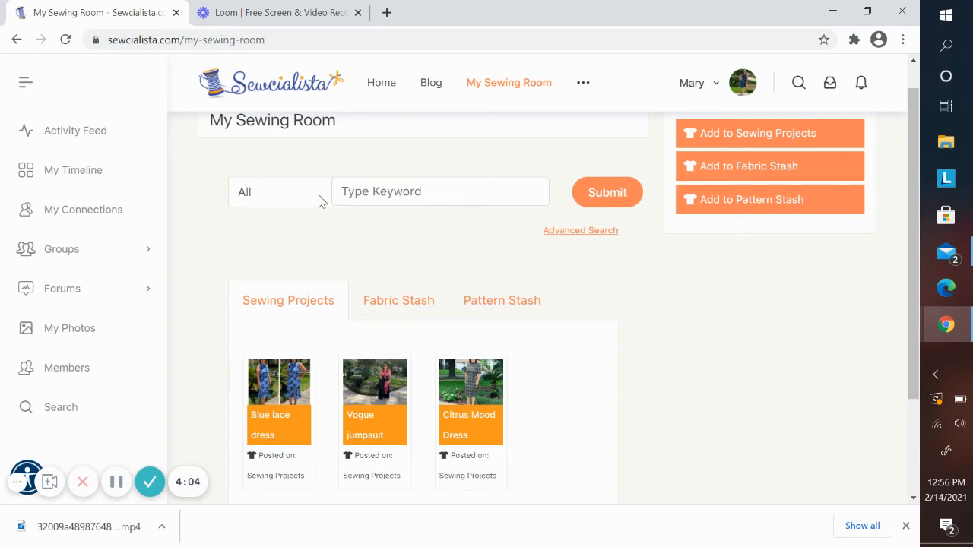
left_click(279, 191)
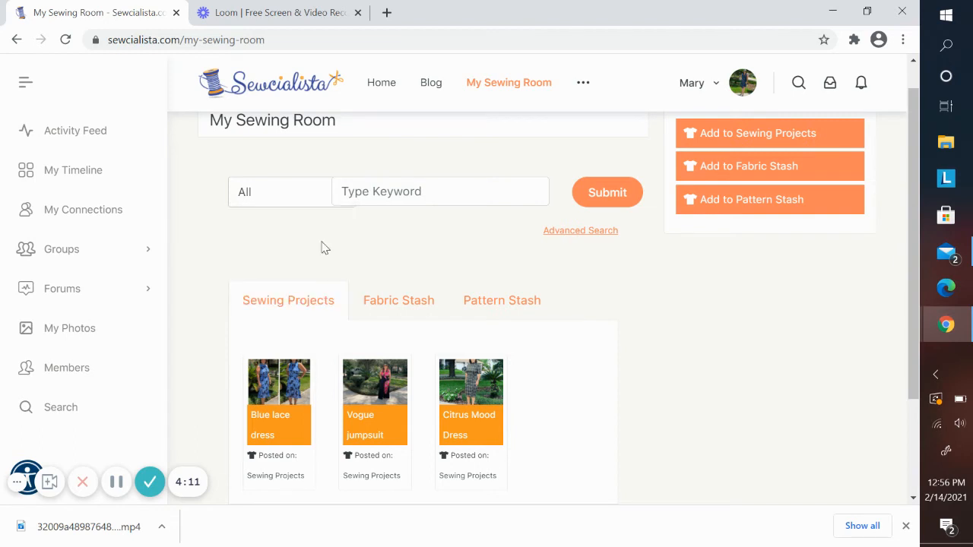
left_click(279, 191)
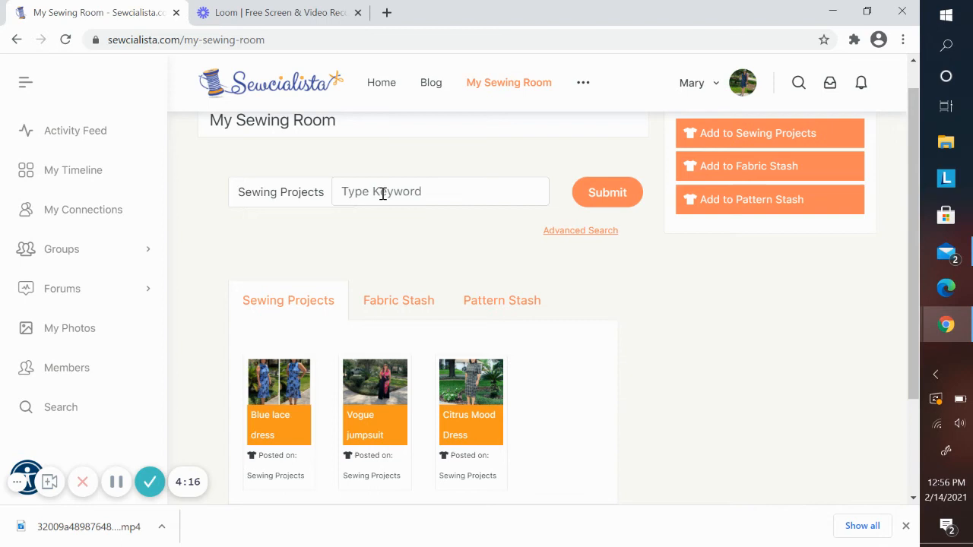
Search for 'vogue', returning Vogue jumpsuit and Blue lace dress.
left_click(439, 191)
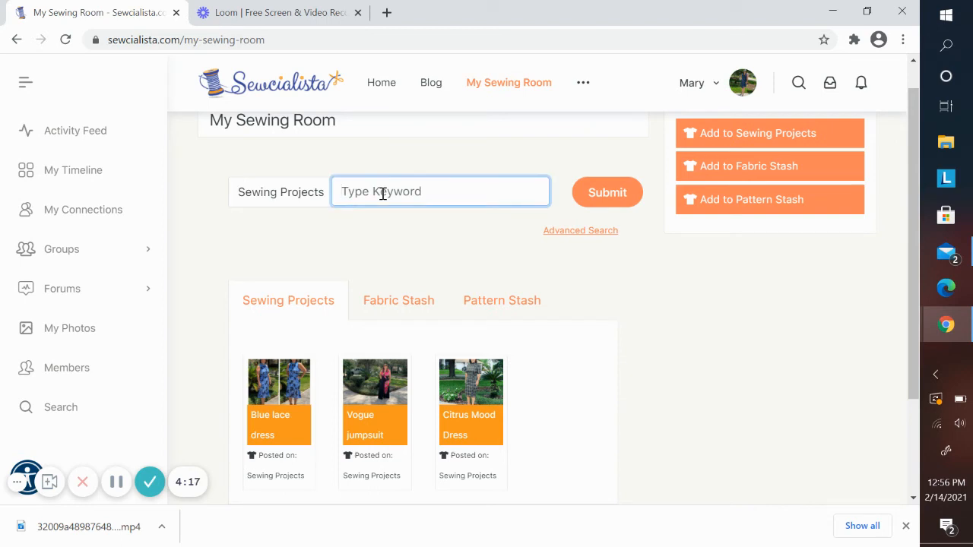
type("vogue")
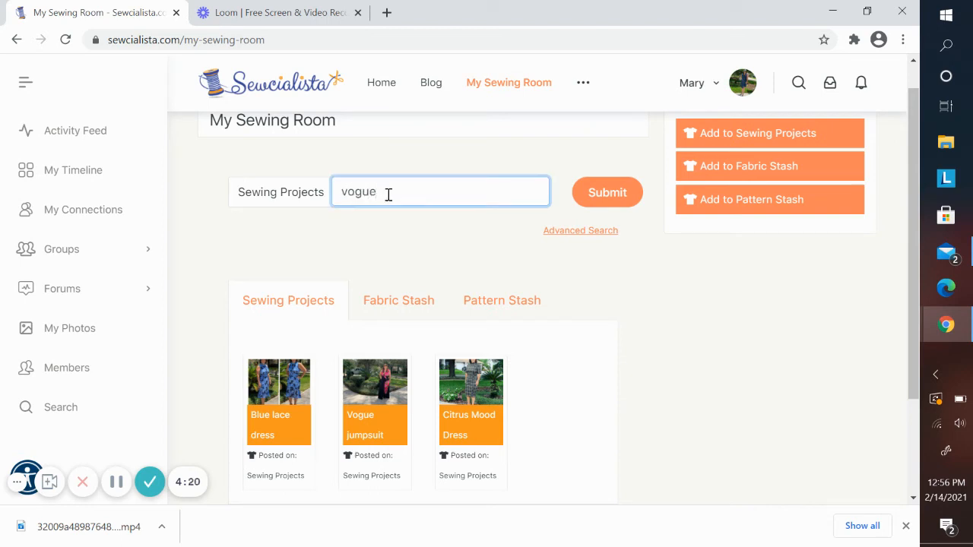
left_click(608, 193)
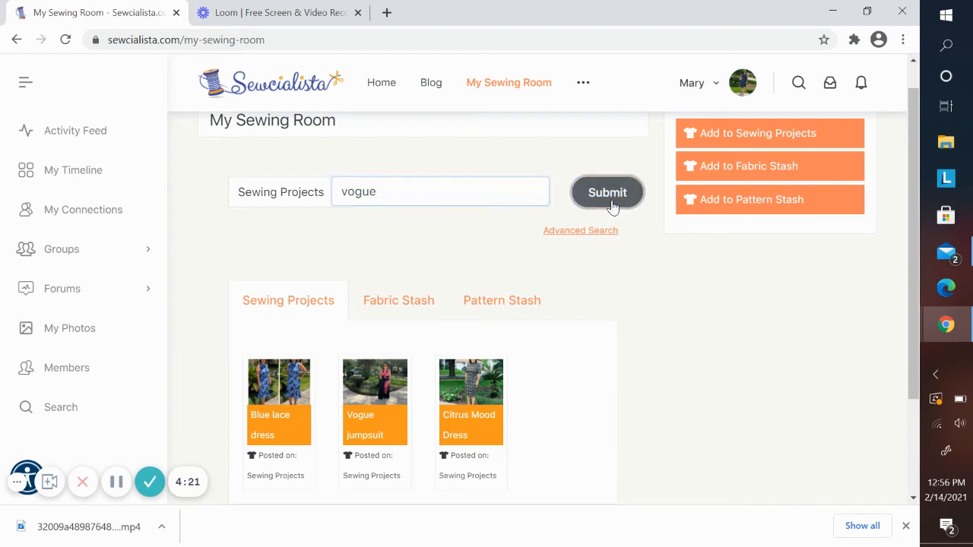
left_click(607, 192)
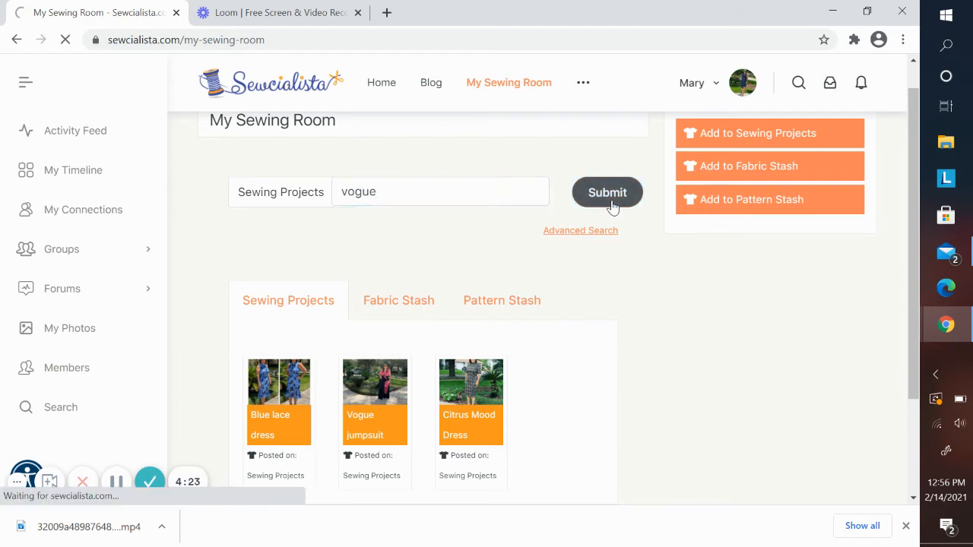
left_click(607, 192)
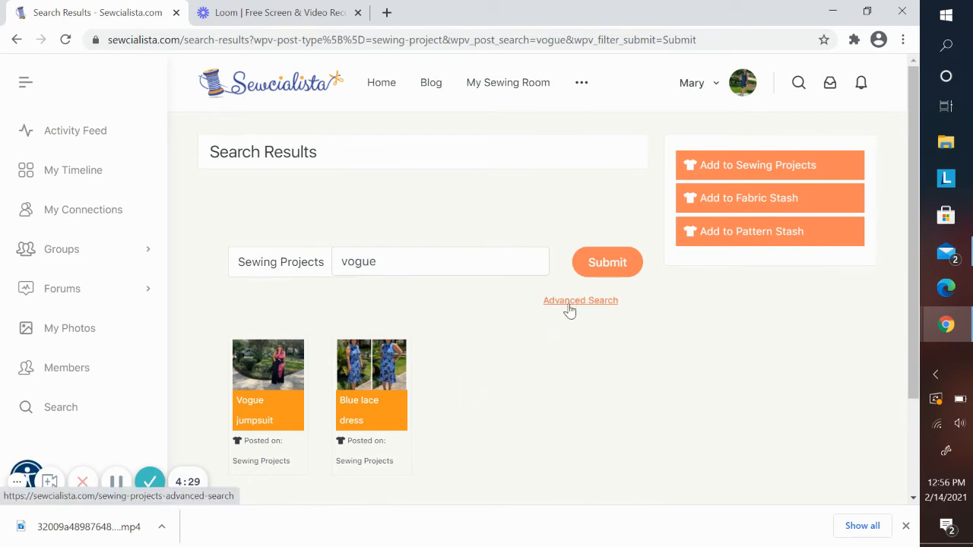
left_click(580, 300)
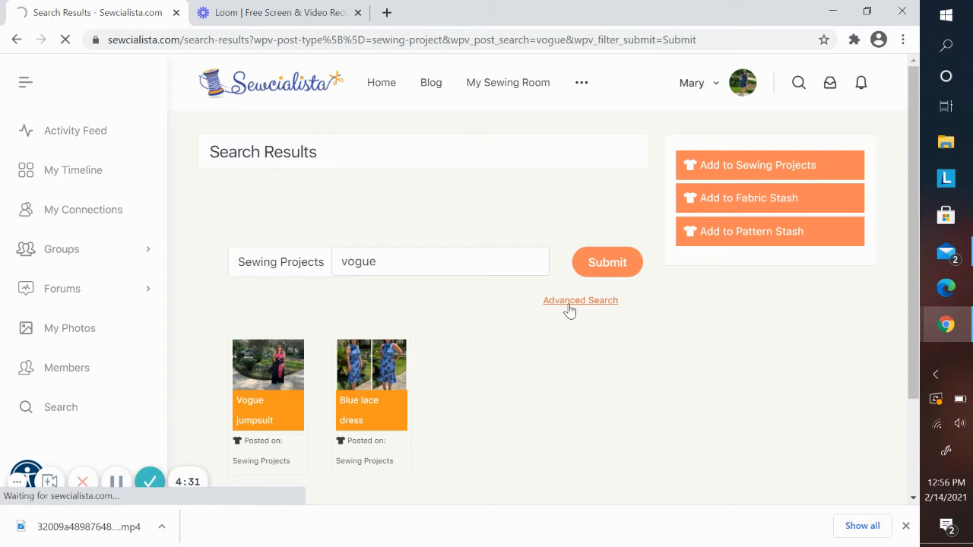
Run an advanced Sewing Projects search for fabric 'lace' and view the search-scope options.
left_click(580, 299)
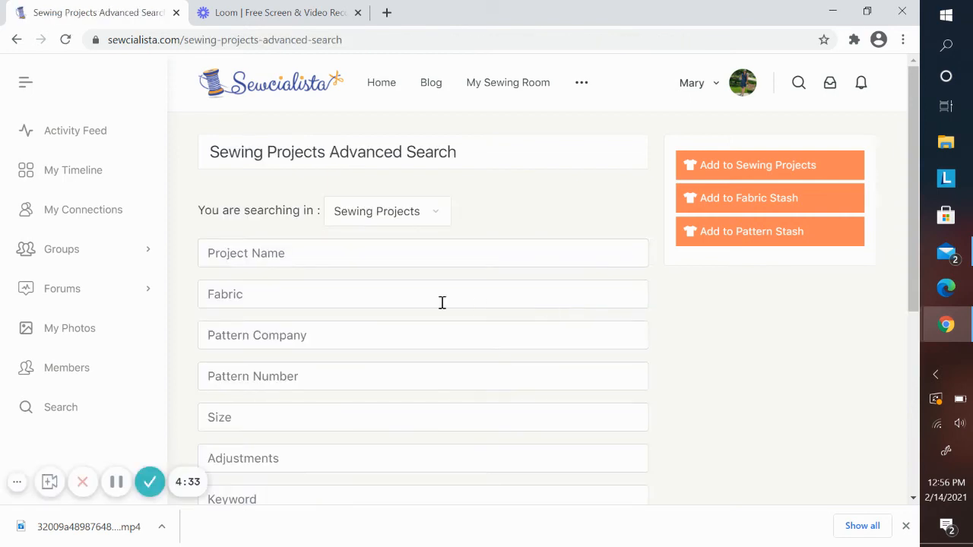
left_click(422, 295)
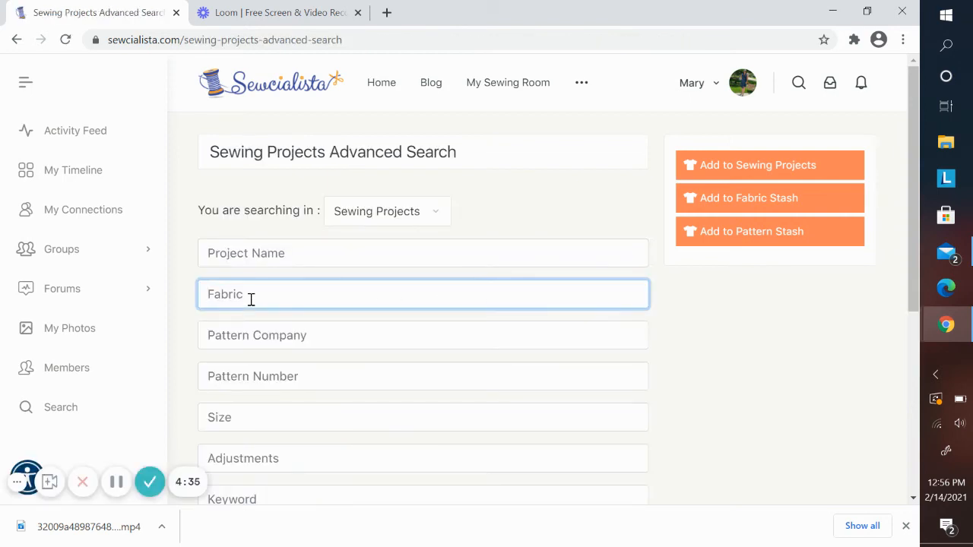
type("lace")
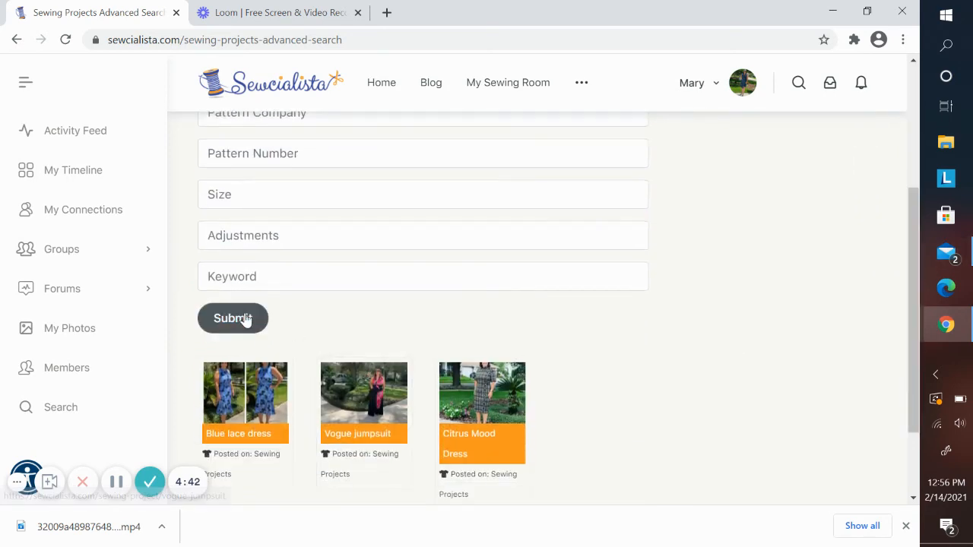
left_click(232, 318)
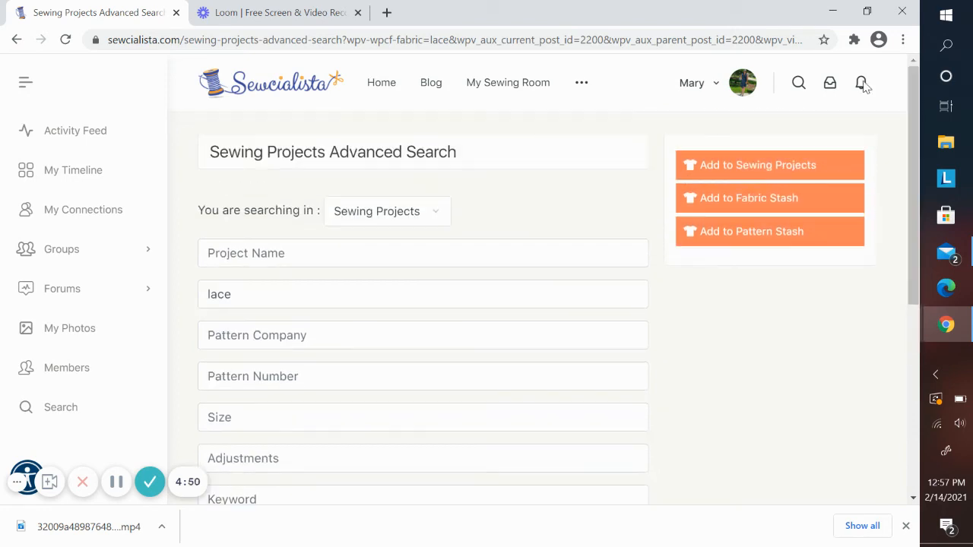
mouse_move(440, 213)
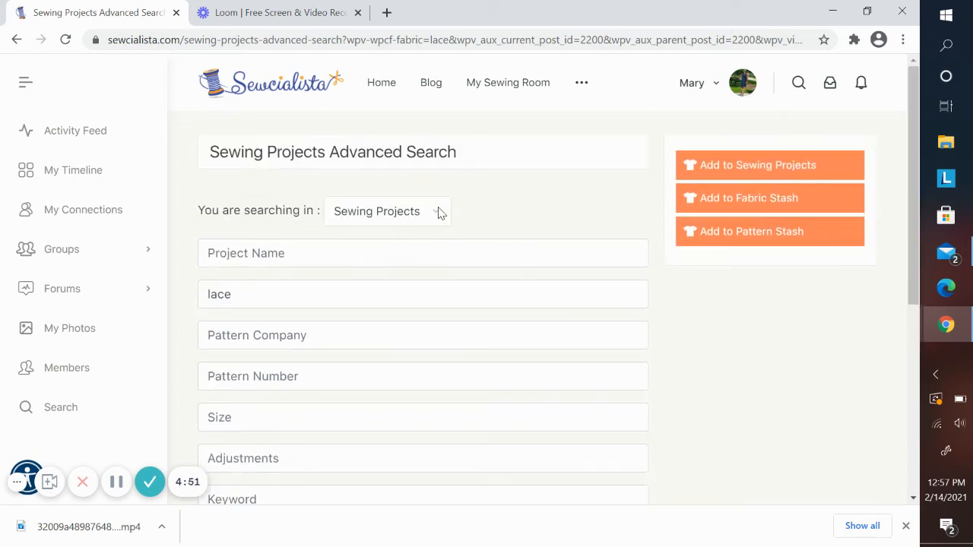
left_click(387, 212)
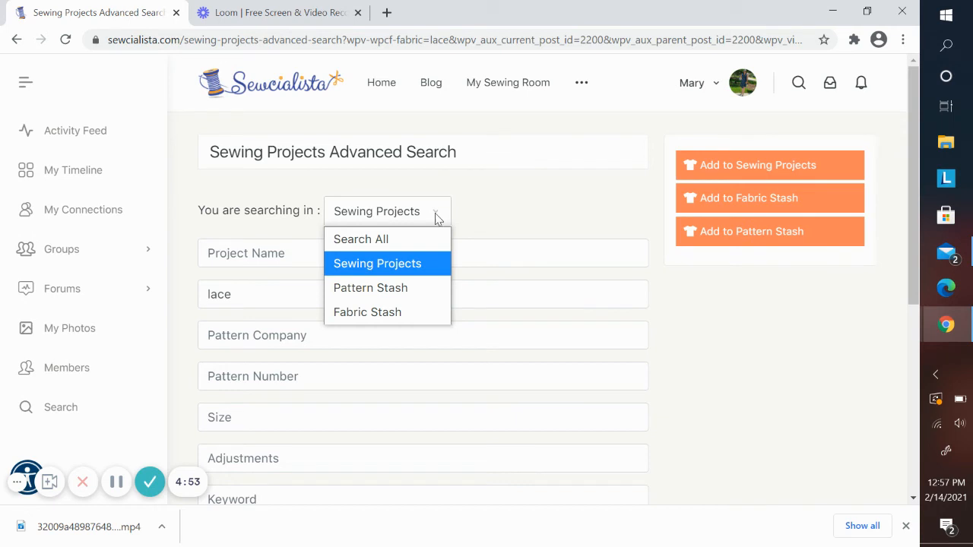
mouse_move(429, 264)
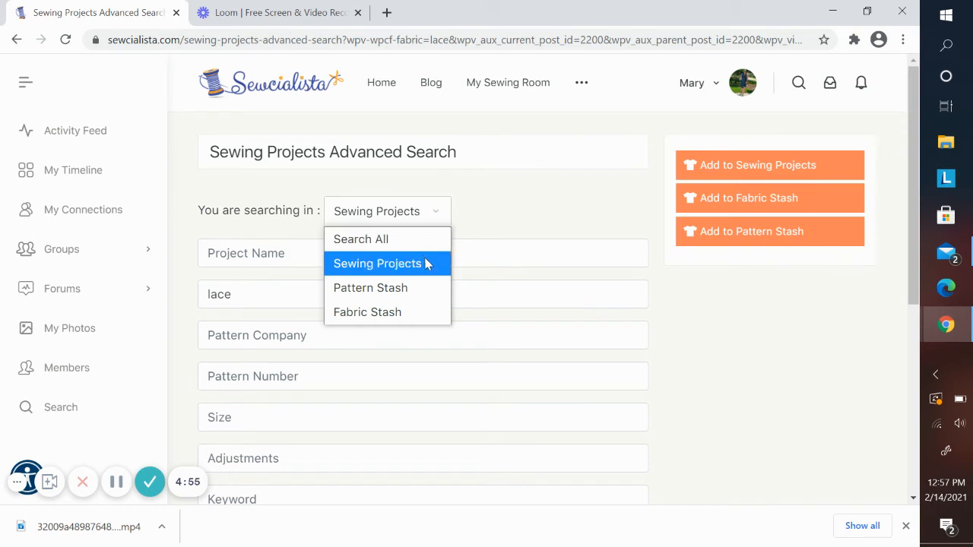
mouse_move(416, 312)
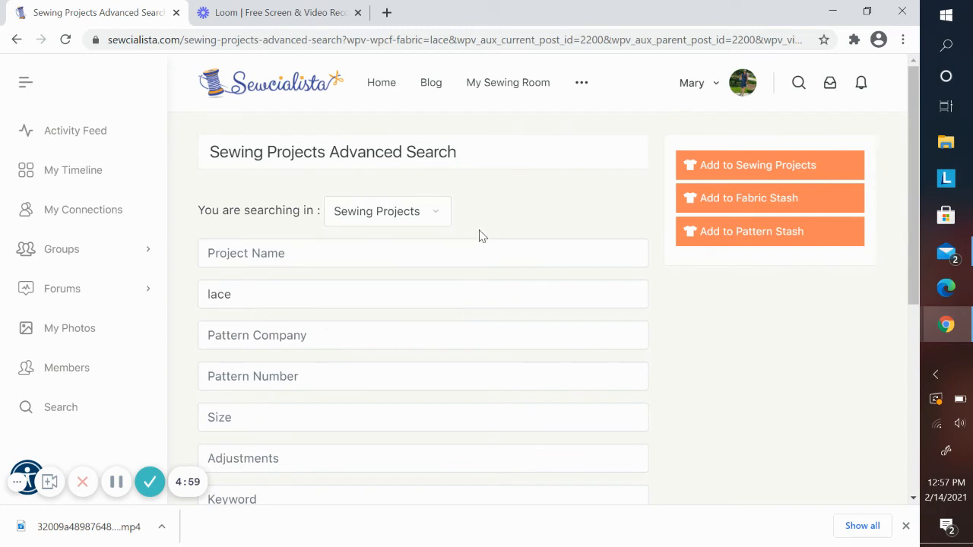
mouse_move(395, 325)
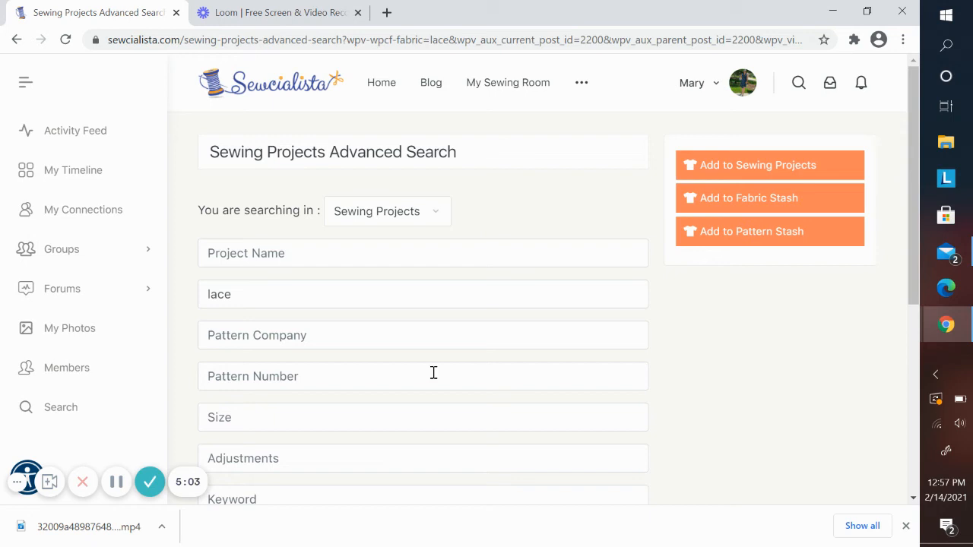
mouse_move(533, 144)
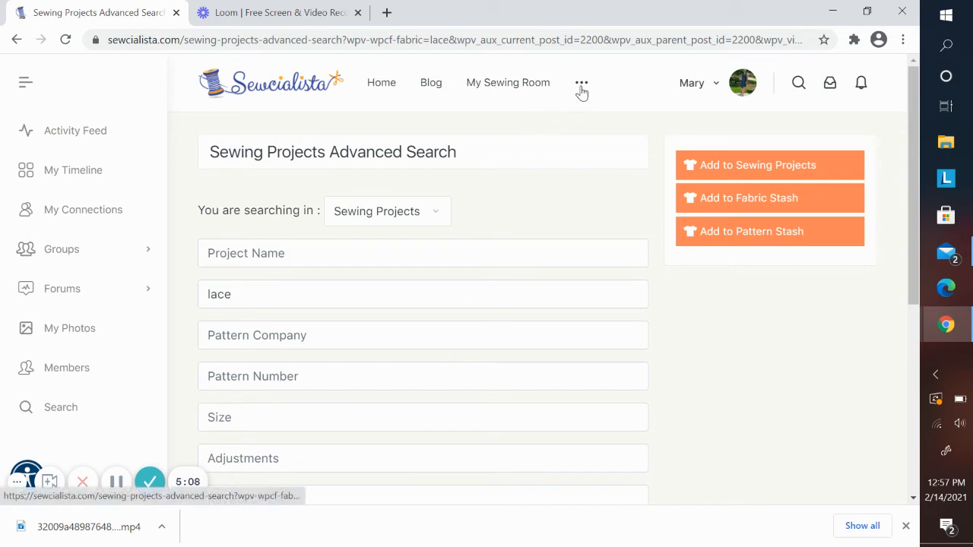
Go to the WordPress Media Library and scroll to the grid of sewing photos.
left_click(581, 83)
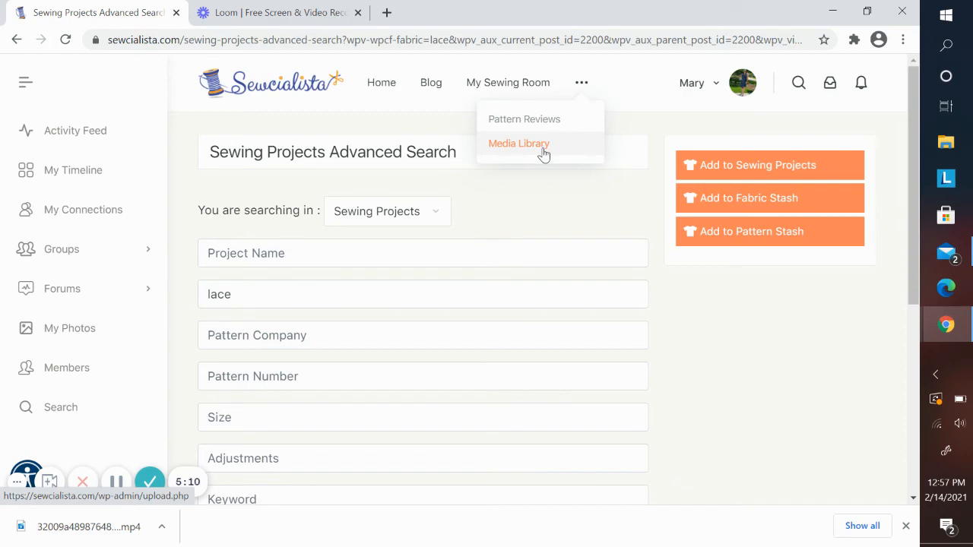
left_click(519, 143)
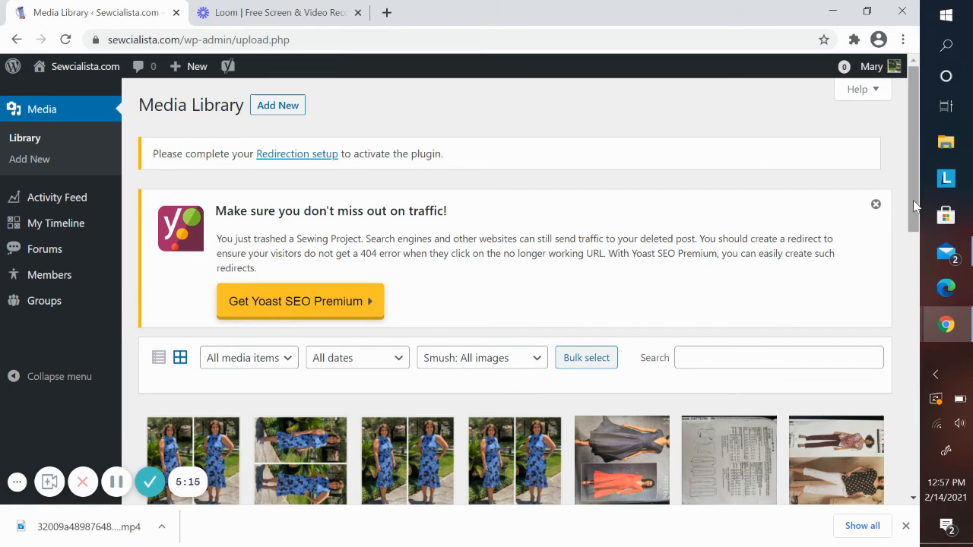
scroll("down", 3)
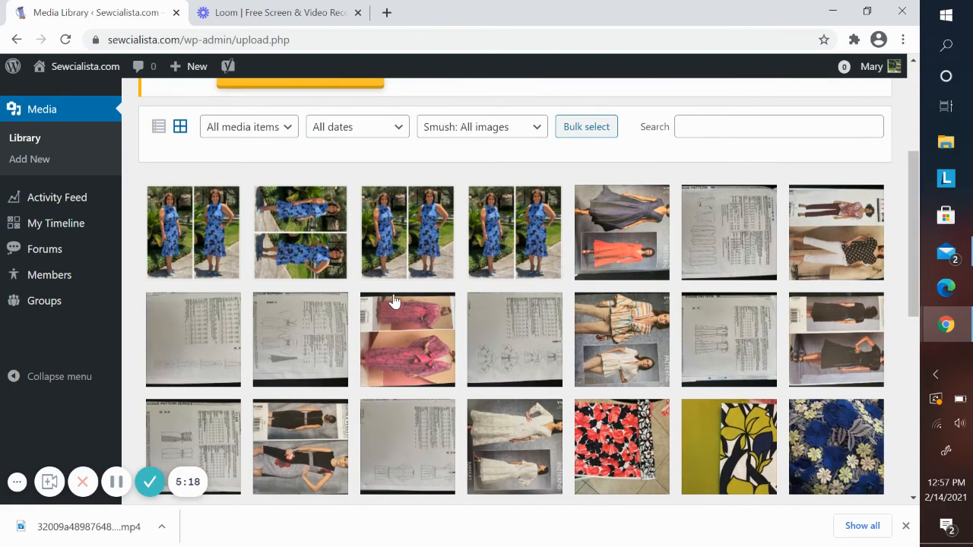
mouse_move(195, 234)
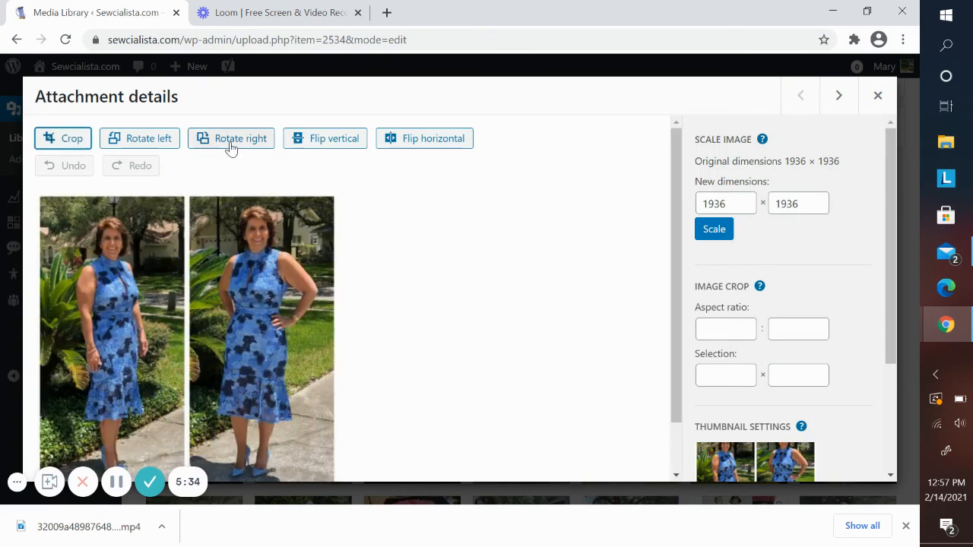
Rotate the two-pose blue lace dress photo right, save, and close Attachment details.
left_click(240, 138)
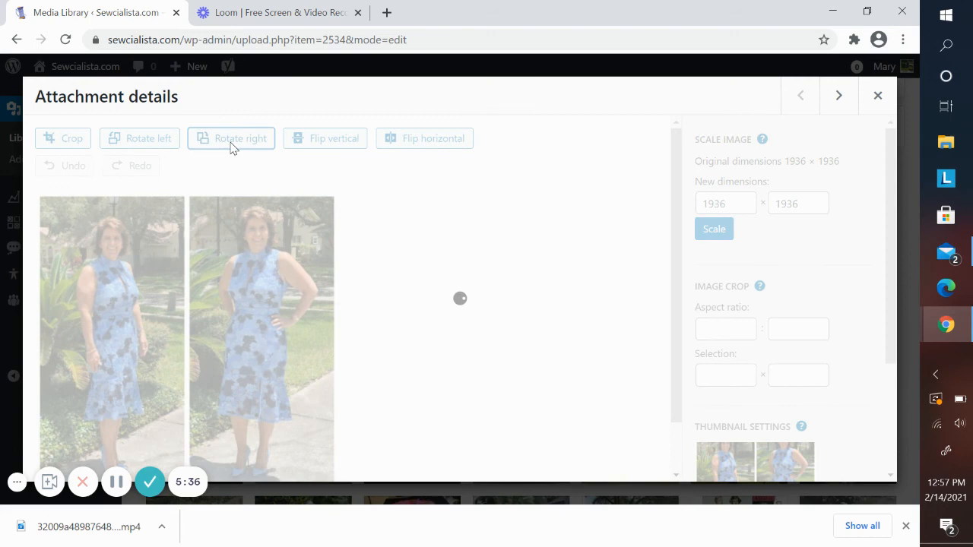
left_click(240, 138)
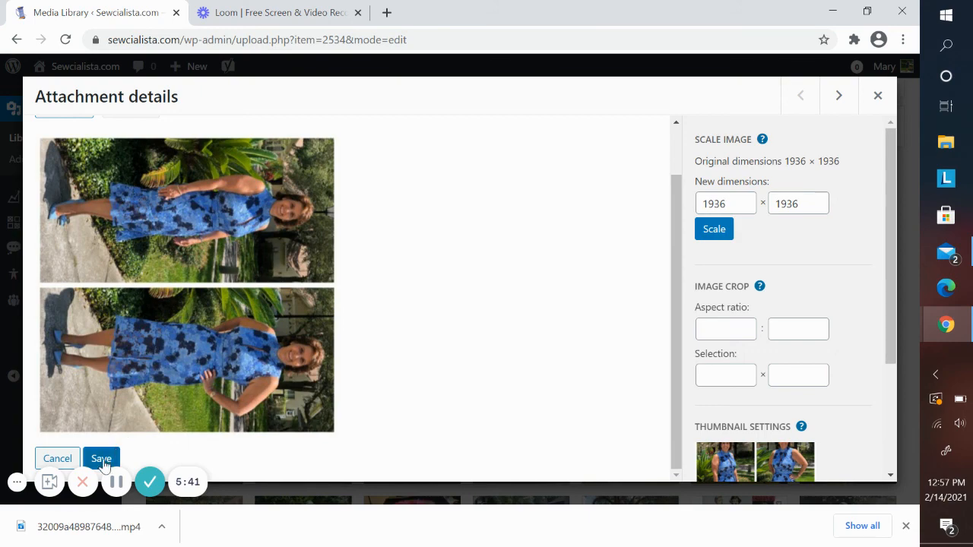
left_click(101, 459)
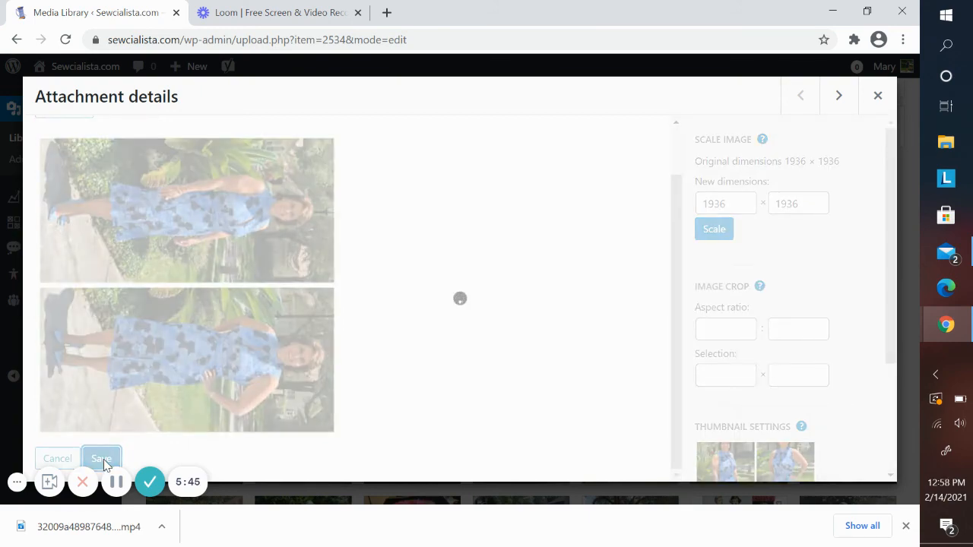
left_click(101, 458)
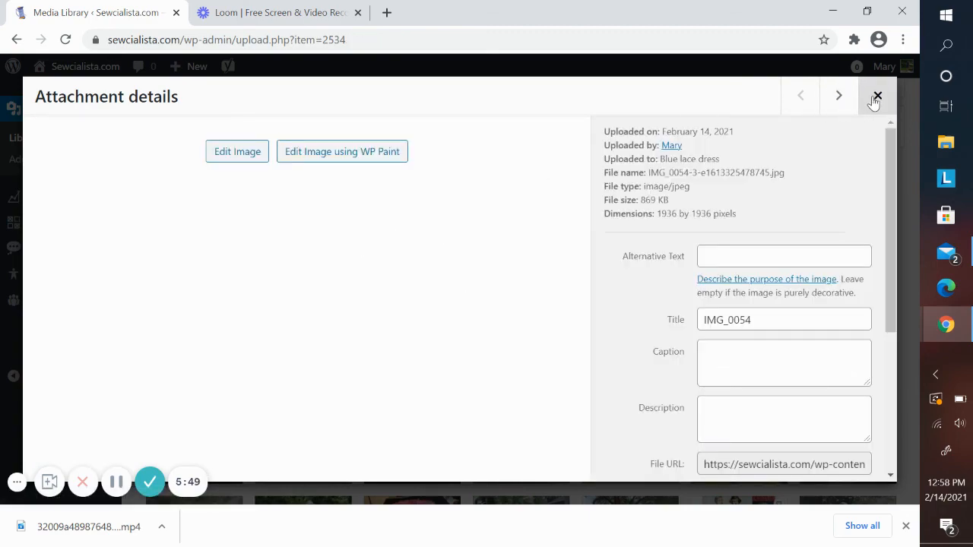
left_click(878, 96)
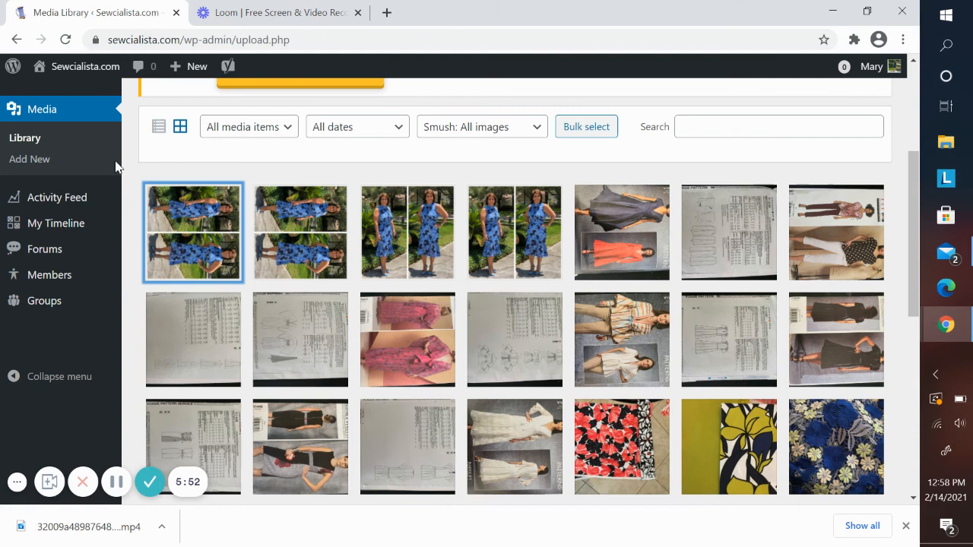
mouse_move(176, 220)
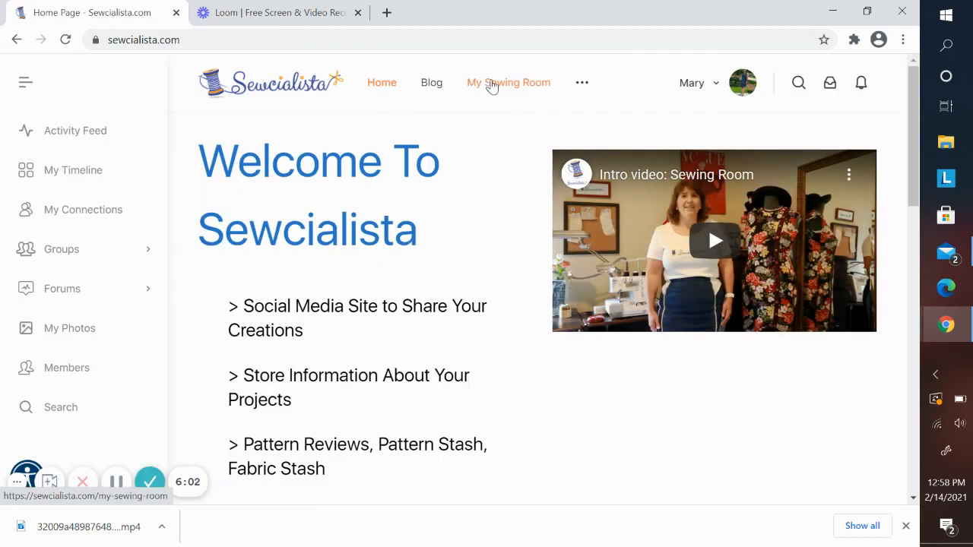
Open the Blue lace dress card from My Sewing Room's Sewing Projects.
left_click(509, 82)
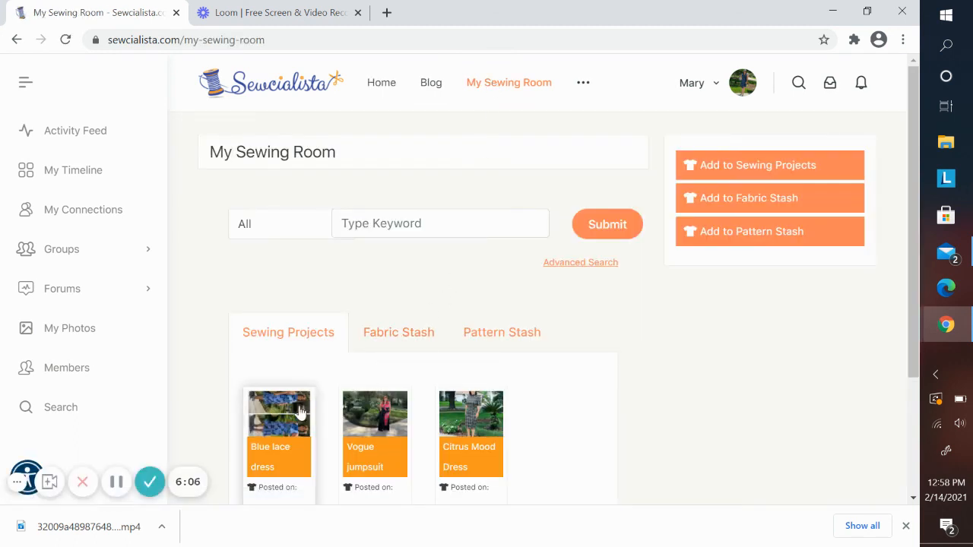
left_click(279, 414)
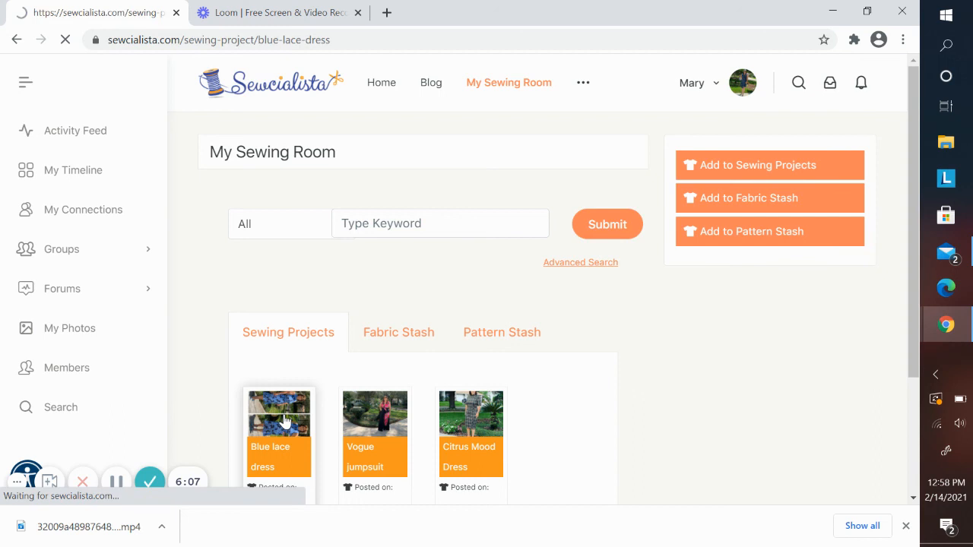
left_click(278, 411)
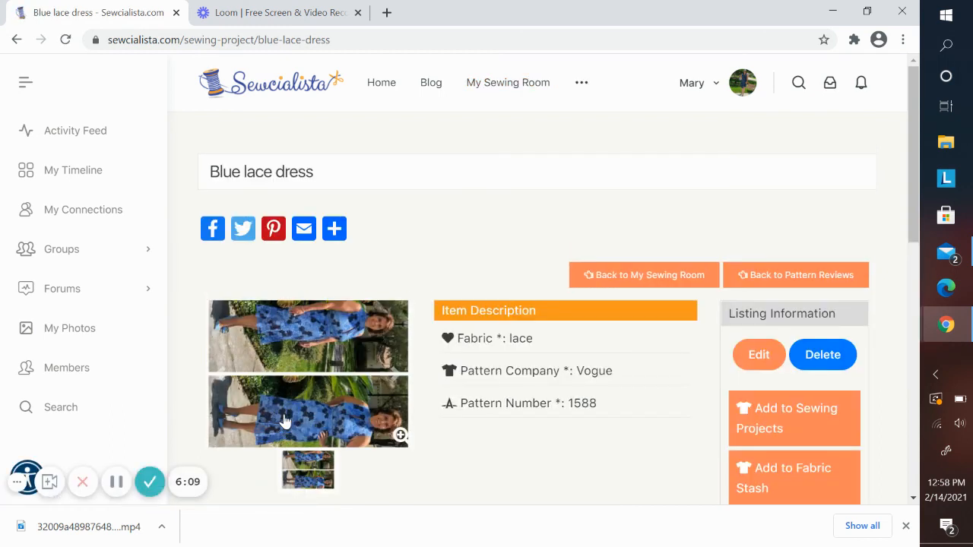
mouse_move(404, 300)
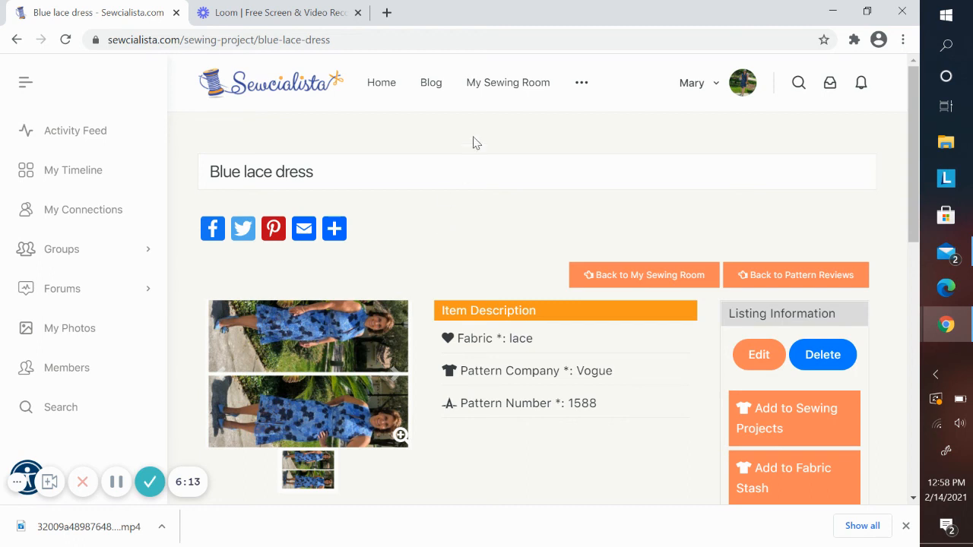
mouse_move(507, 82)
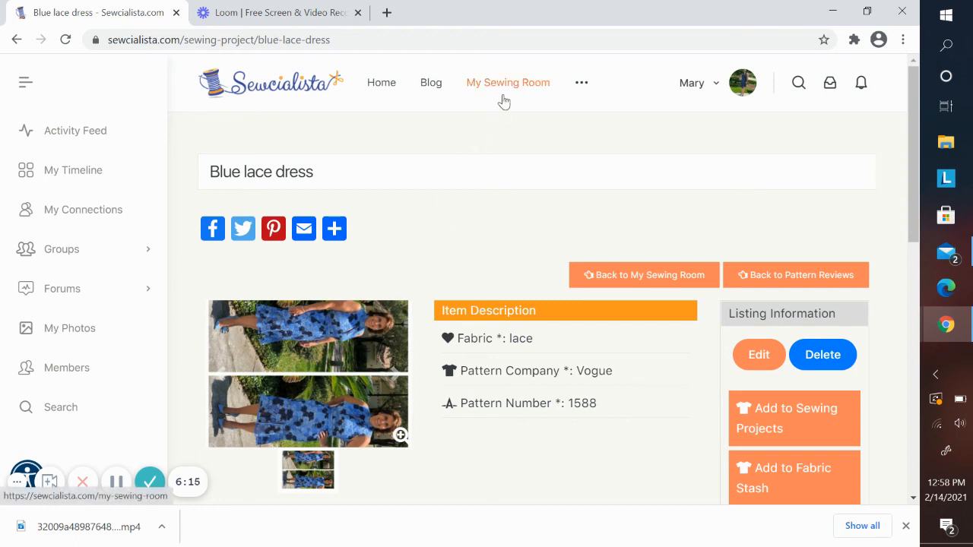